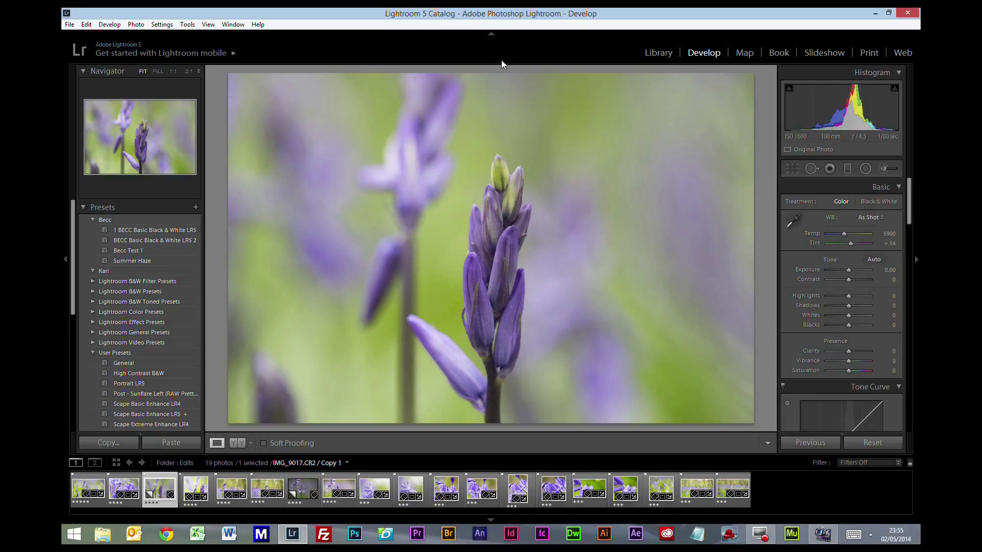
{"action": "mouse_move", "coordinate": [604, 89]}
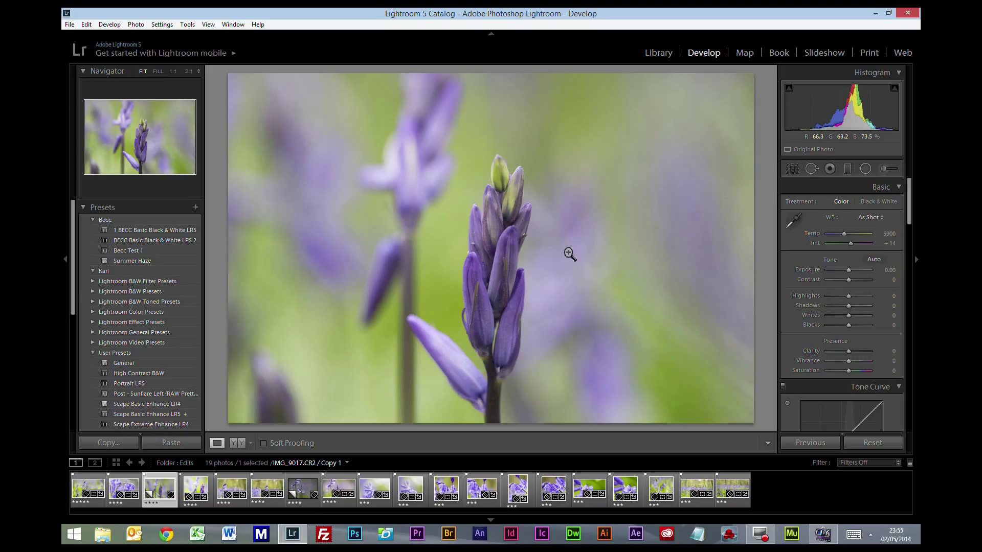
{"action": "mouse_move", "coordinate": [566, 246]}
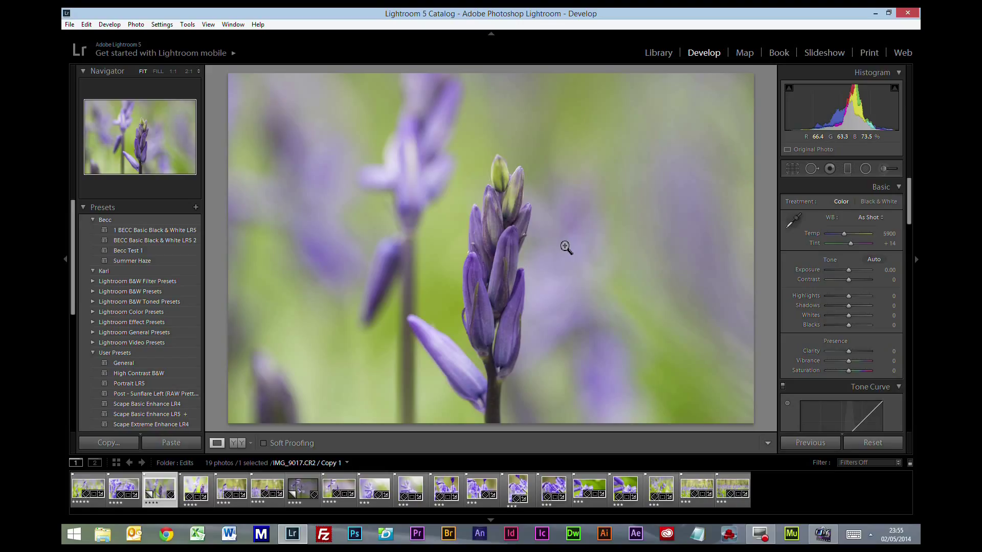
{"action": "mouse_move", "coordinate": [561, 123]}
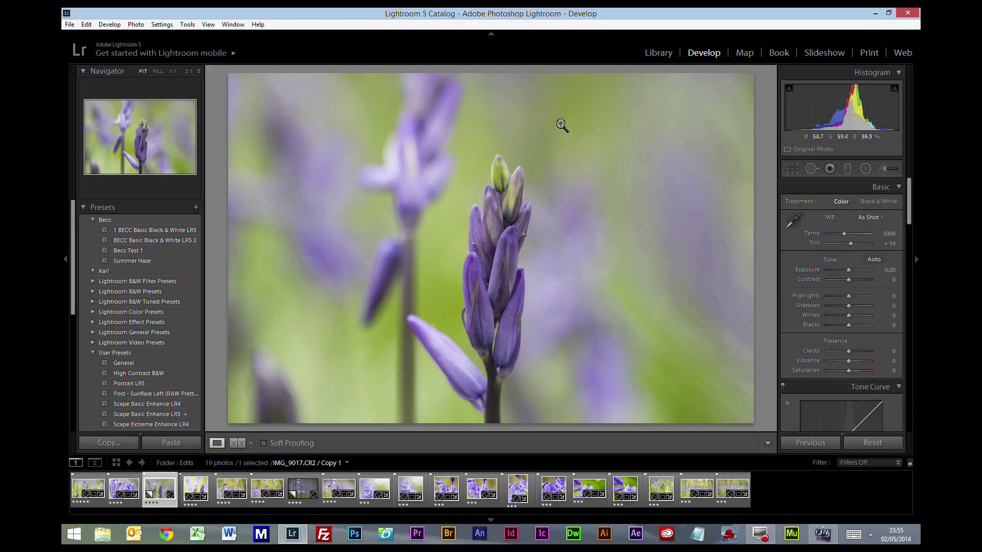
{"action": "mouse_move", "coordinate": [651, 280]}
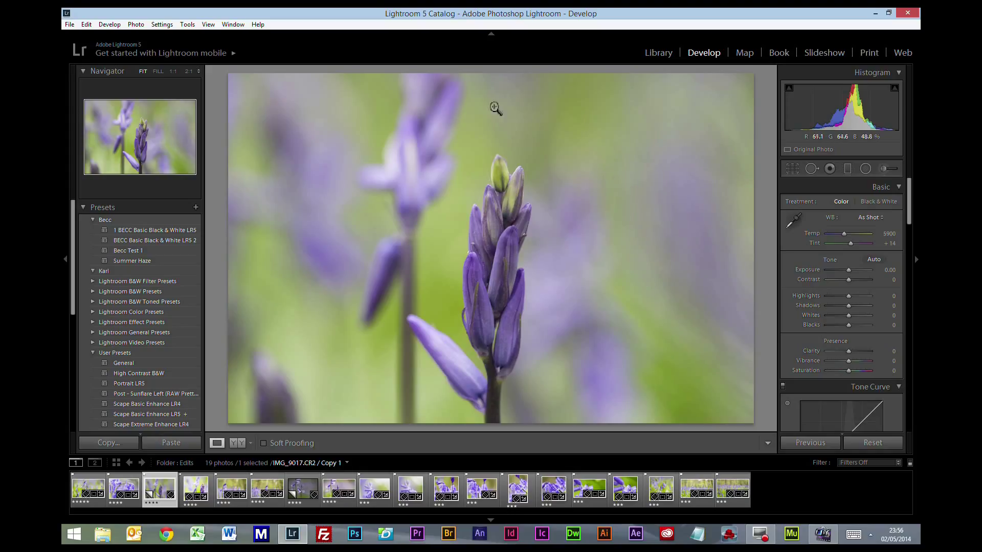
{"action": "mouse_move", "coordinate": [597, 267]}
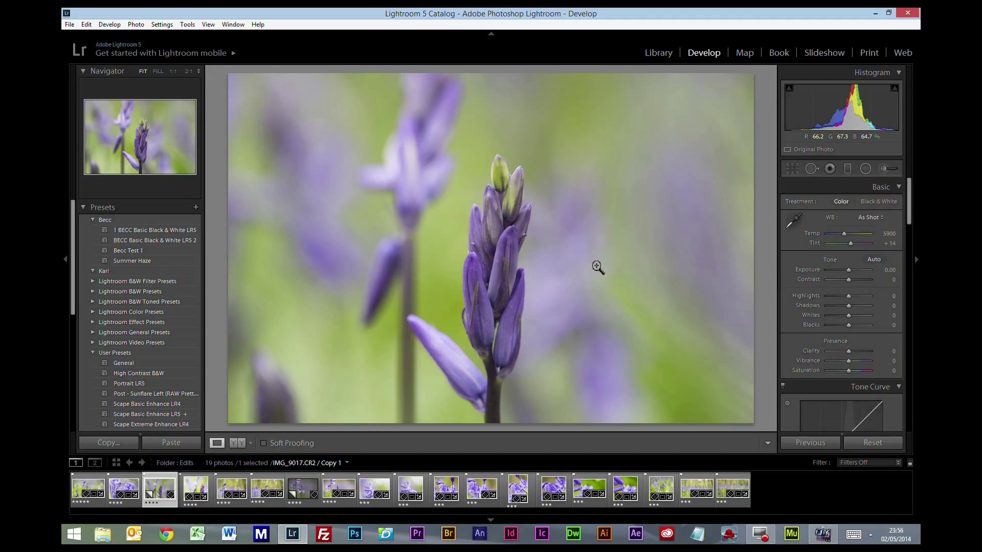
{"action": "mouse_move", "coordinate": [493, 166]}
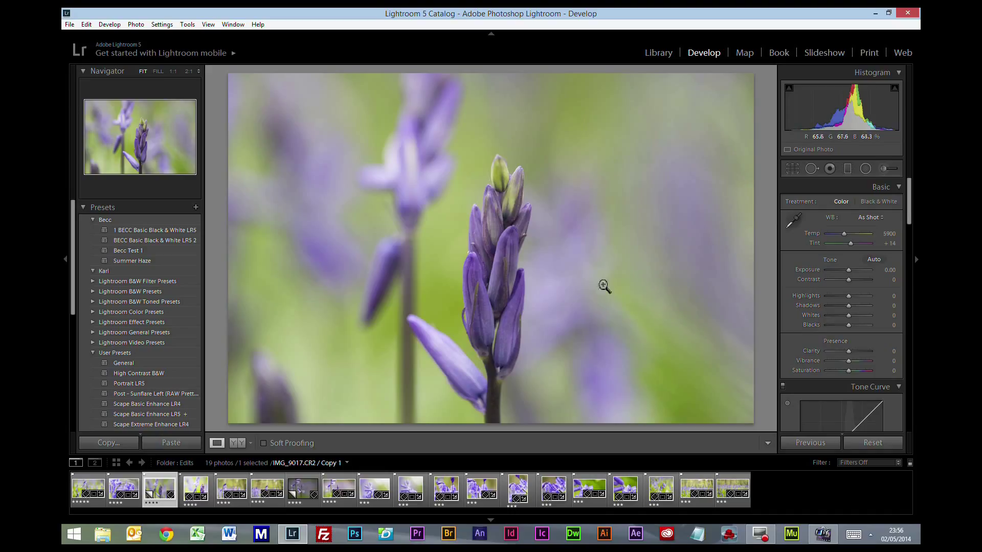
{"action": "mouse_move", "coordinate": [587, 245]}
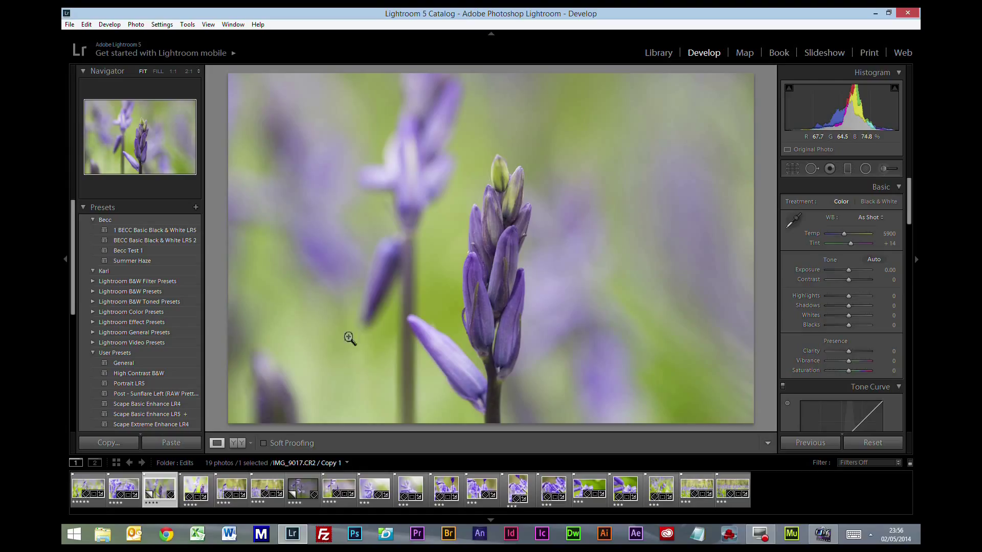
{"action": "mouse_move", "coordinate": [553, 138]}
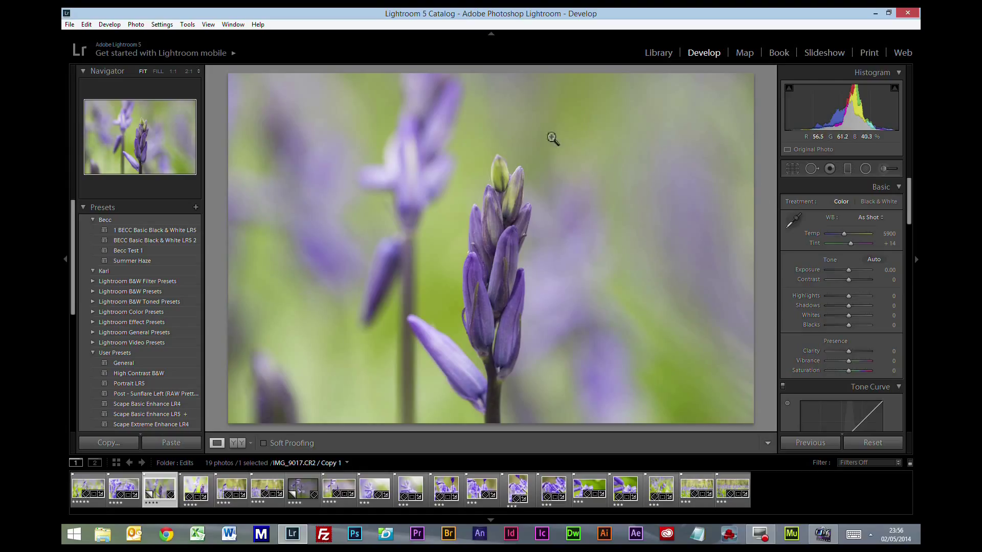
{"action": "mouse_move", "coordinate": [639, 358]}
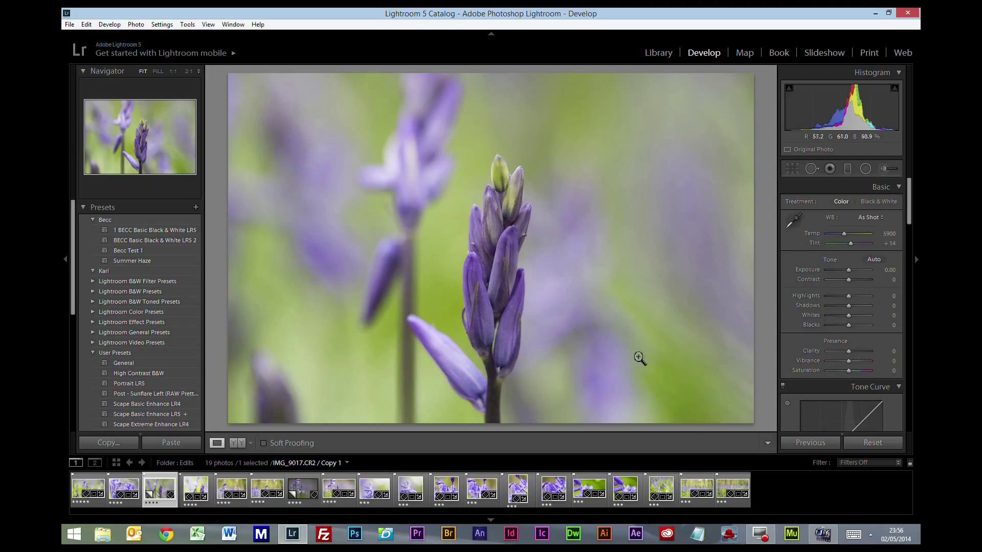
{"action": "mouse_move", "coordinate": [423, 130]}
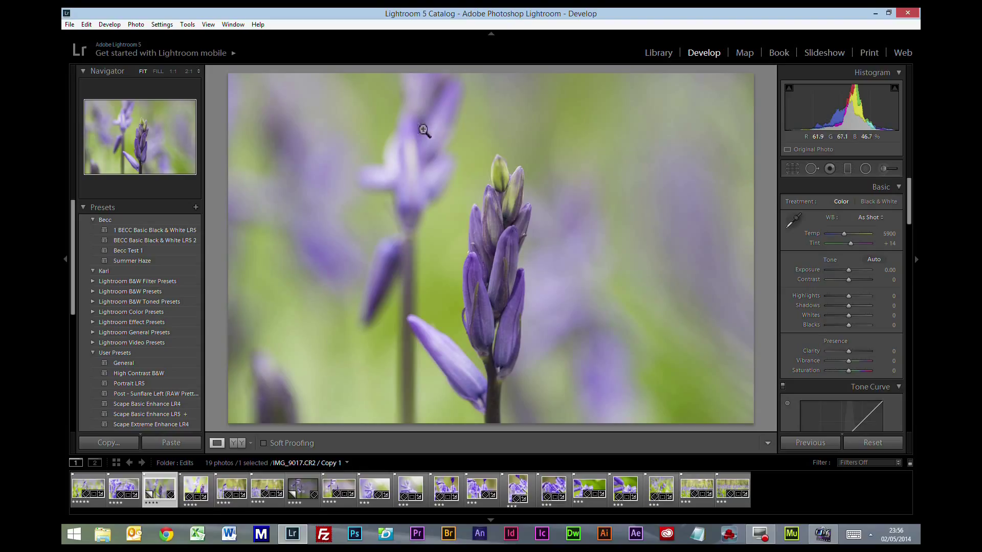
{"action": "mouse_move", "coordinate": [511, 232]}
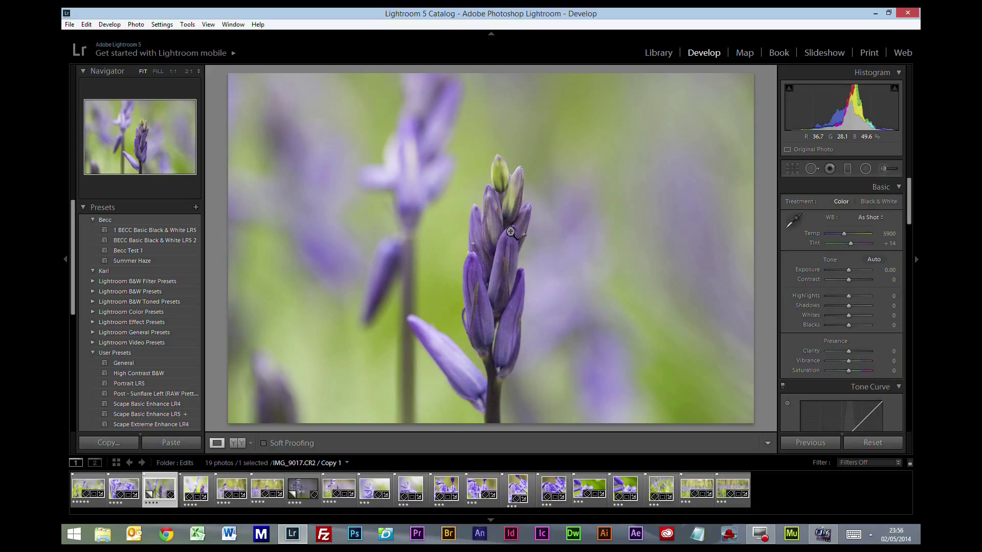
{"action": "mouse_move", "coordinate": [827, 250]}
{"action": "type", "text": "6000"}
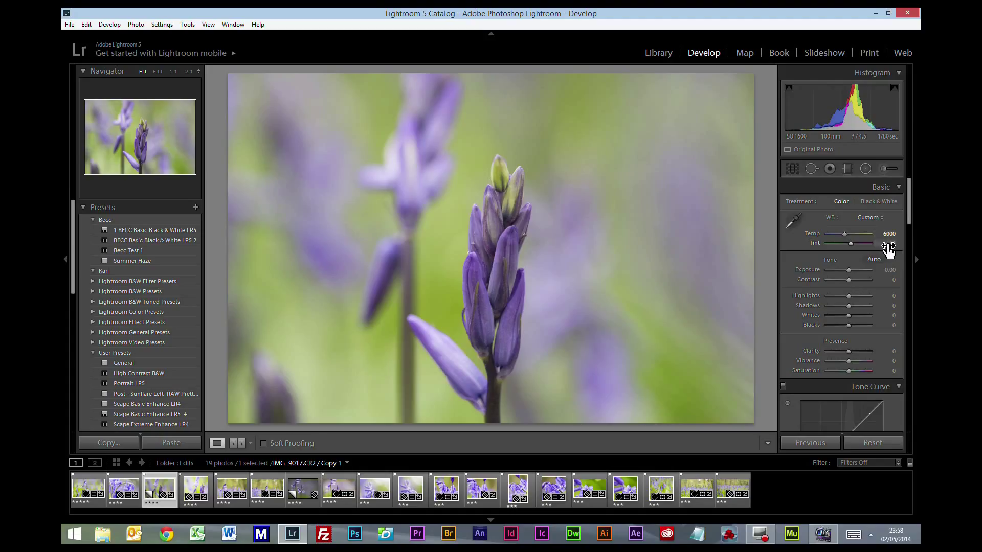
- Work the Tint slider back and forth towards magenta, settling it around +21
{"action": "left_click_drag", "start_coordinate": [849, 243], "coordinate": [862, 244]}
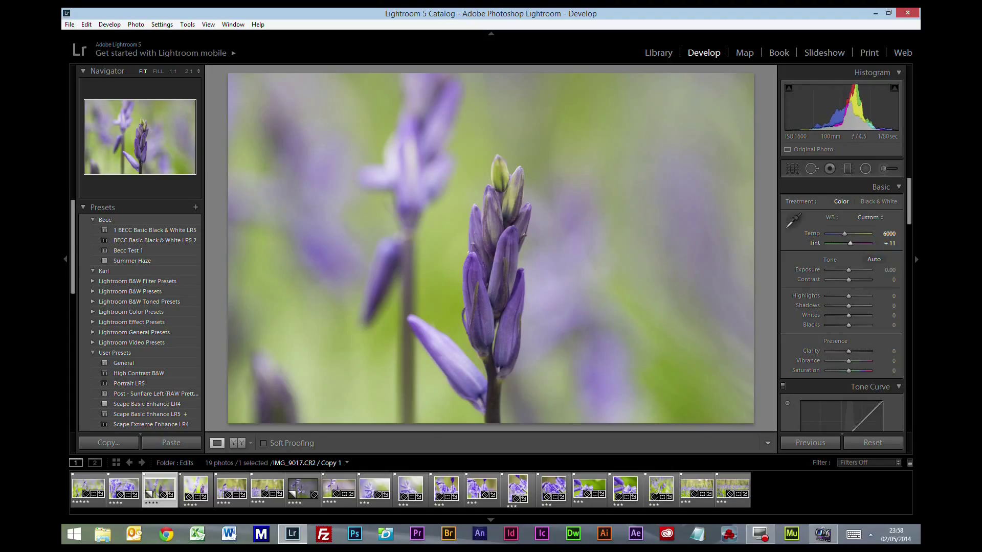
{"action": "left_click_drag", "start_coordinate": [859, 243], "coordinate": [870, 243]}
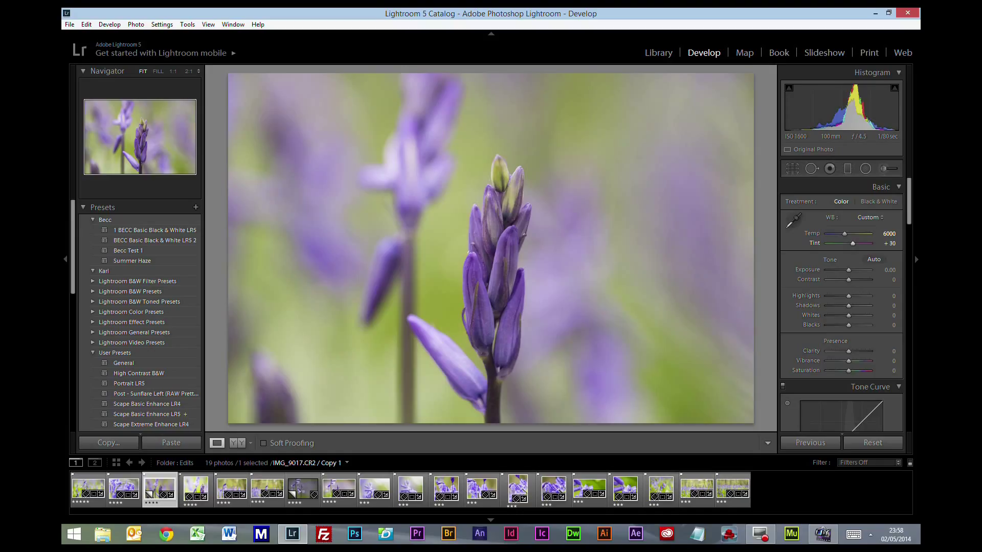
{"action": "left_click_drag", "start_coordinate": [861, 244], "coordinate": [849, 244]}
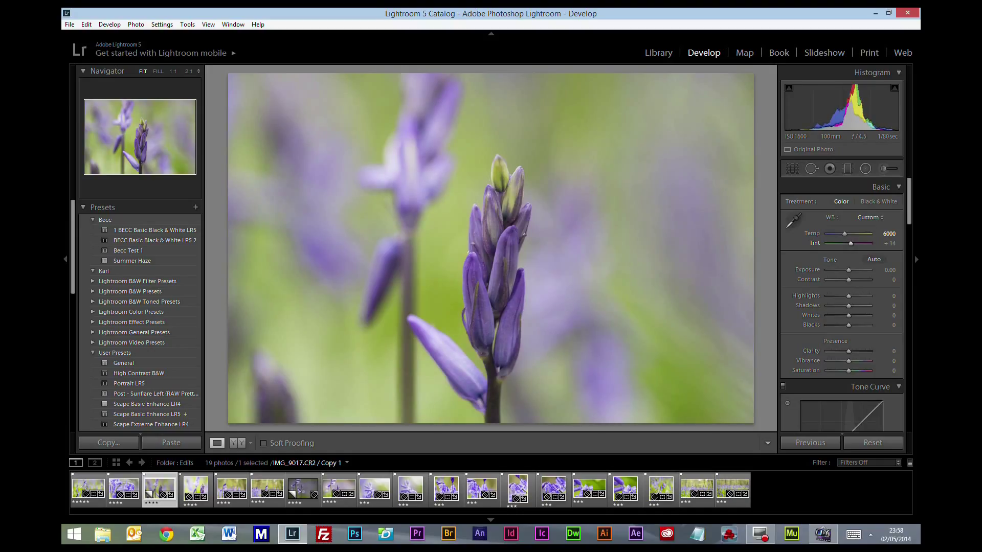
{"action": "left_click_drag", "start_coordinate": [849, 244], "coordinate": [852, 244]}
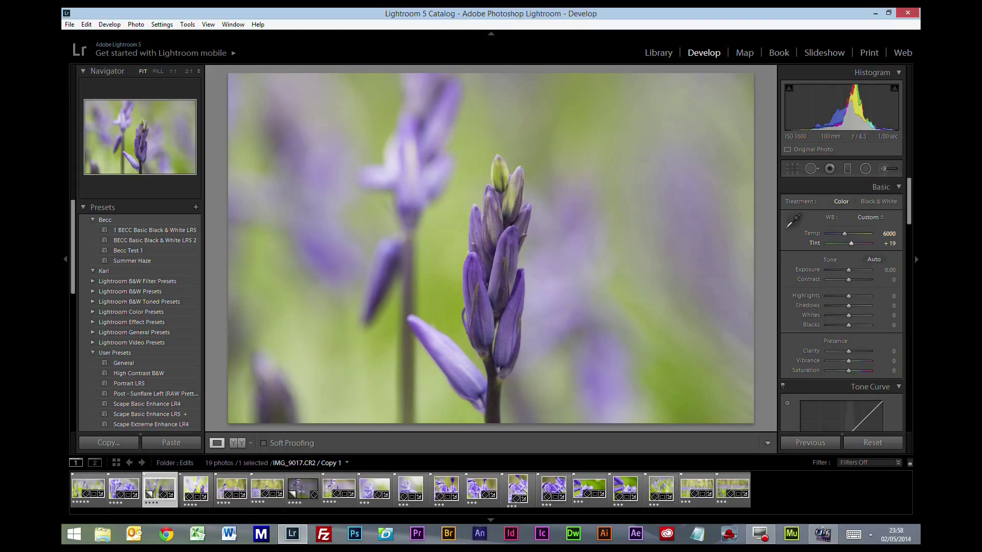
{"action": "left_click_drag", "start_coordinate": [859, 243], "coordinate": [863, 244]}
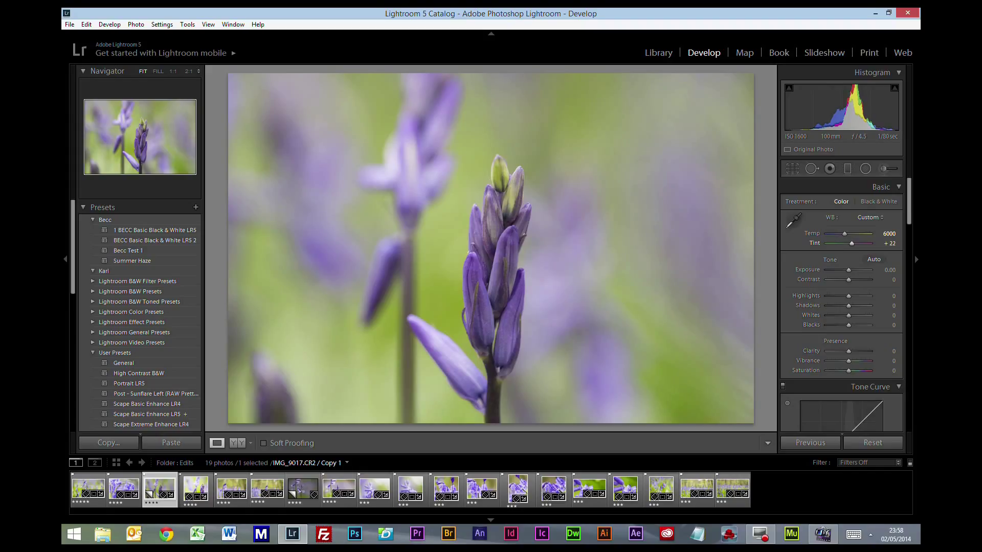
{"action": "left_click_drag", "start_coordinate": [867, 244], "coordinate": [864, 243]}
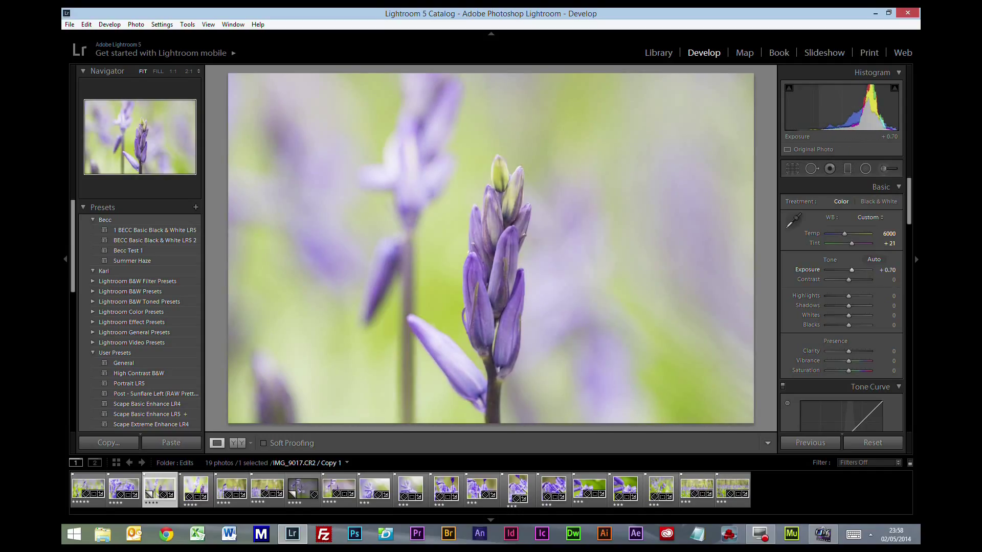
- Brighten exposure to +1.20 and pull highlights fully down to -100
{"action": "left_click_drag", "start_coordinate": [858, 269], "coordinate": [869, 270]}
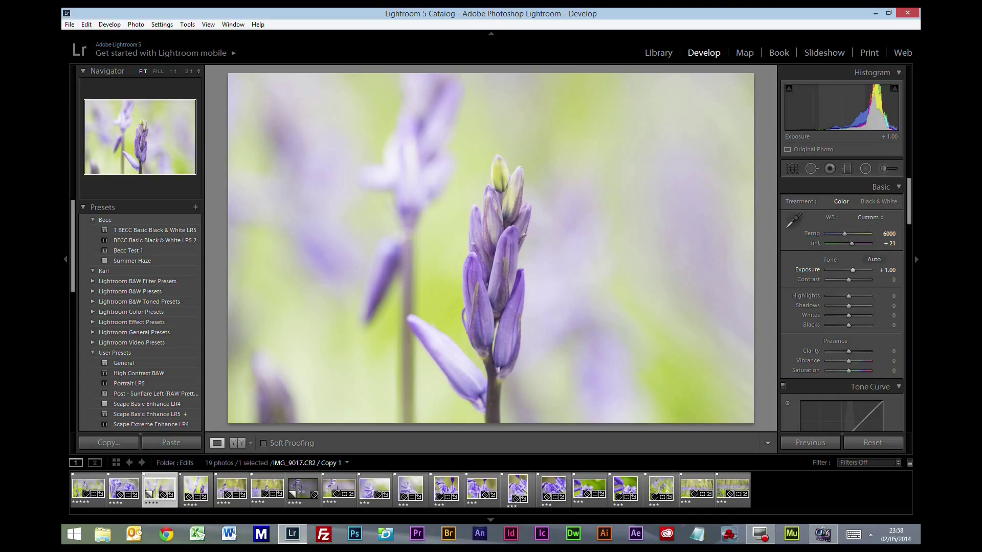
{"action": "left_click_drag", "start_coordinate": [866, 270], "coordinate": [870, 270]}
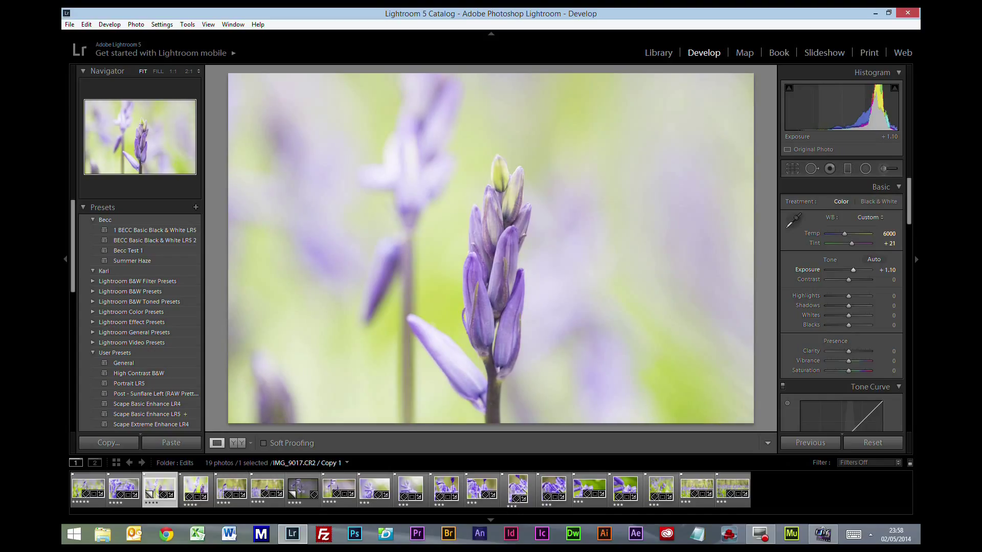
{"action": "left_click_drag", "start_coordinate": [867, 270], "coordinate": [870, 270]}
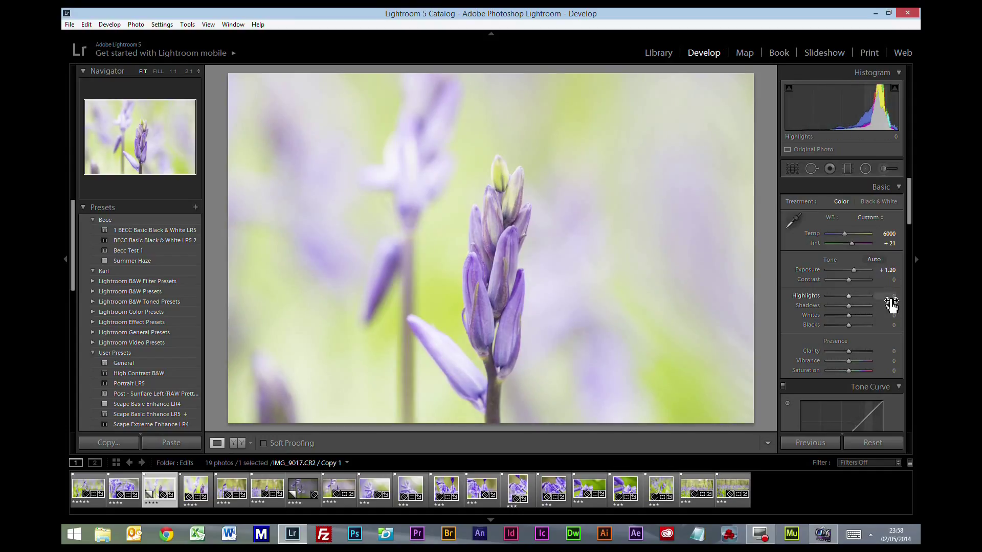
{"action": "left_click_drag", "start_coordinate": [867, 295], "coordinate": [826, 295]}
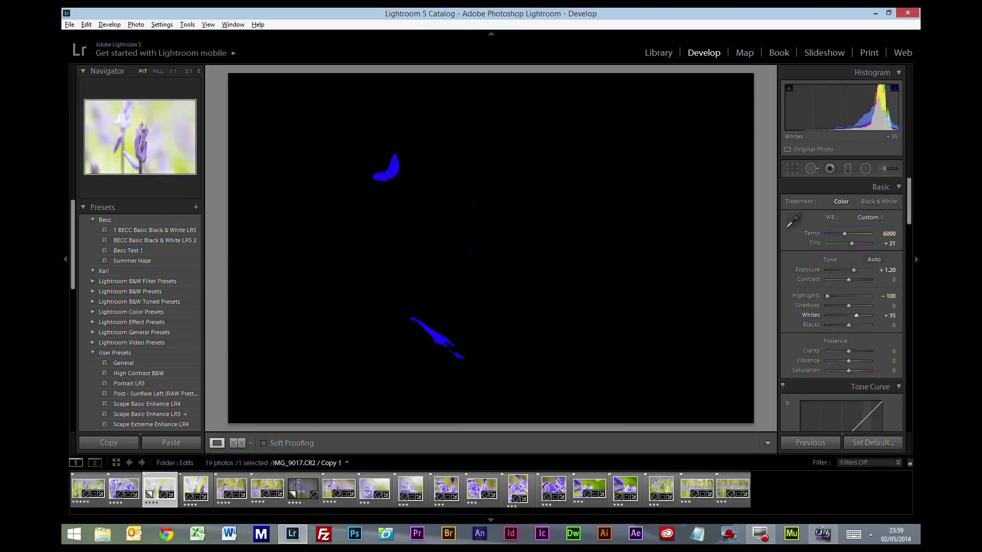
- With the clipping preview, raise whites to +25 and deepen blacks to -38
{"action": "left_click_drag", "start_coordinate": [870, 314], "coordinate": [858, 315]}
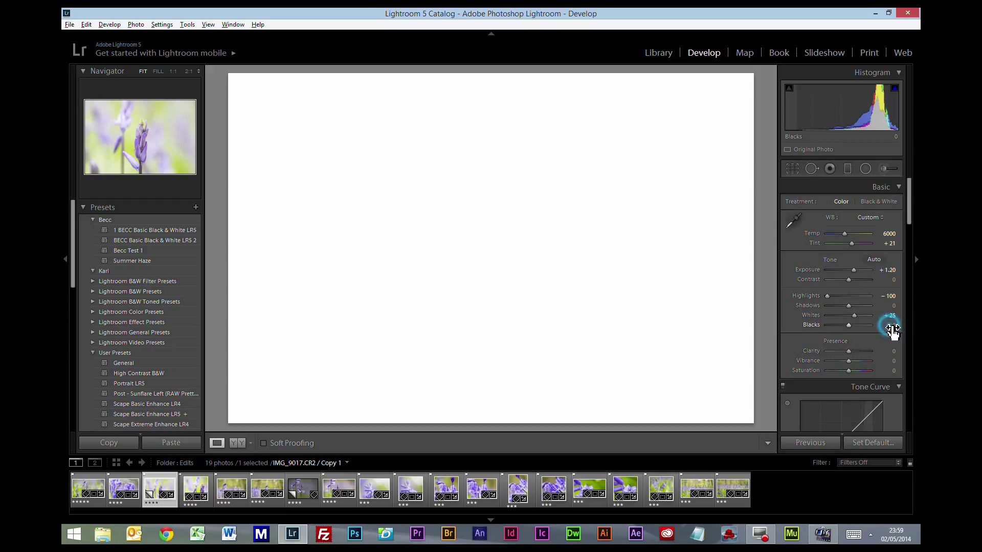
{"action": "left_click_drag", "start_coordinate": [891, 324], "coordinate": [864, 324]}
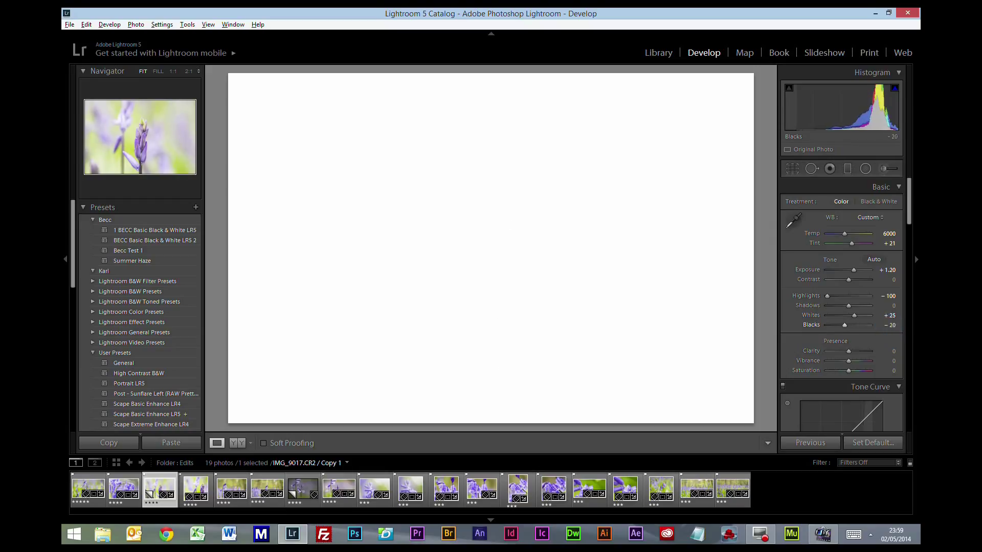
{"action": "left_click_drag", "start_coordinate": [866, 324], "coordinate": [852, 324]}
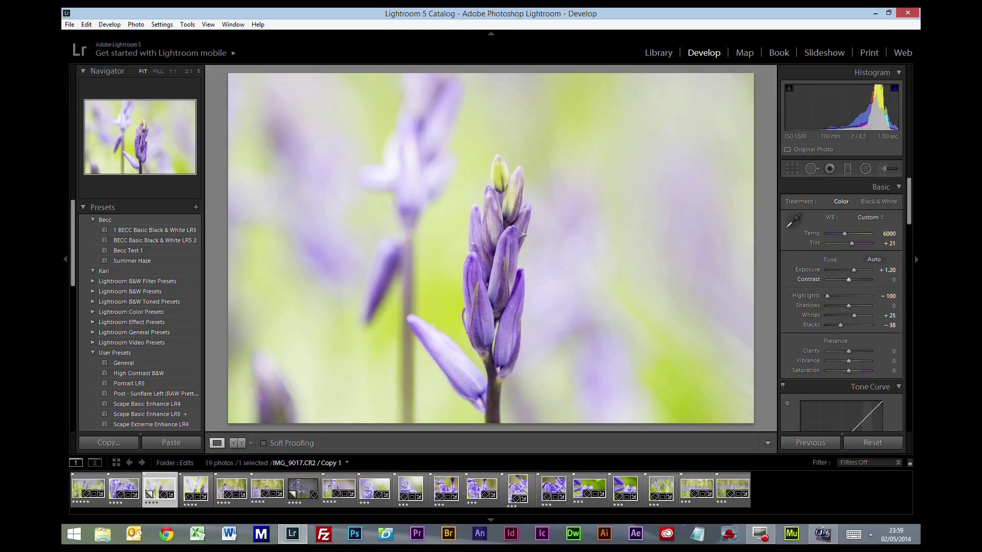
- Add contrast to +13 and set exposure to +1.10
{"action": "left_click_drag", "start_coordinate": [864, 280], "coordinate": [869, 280]}
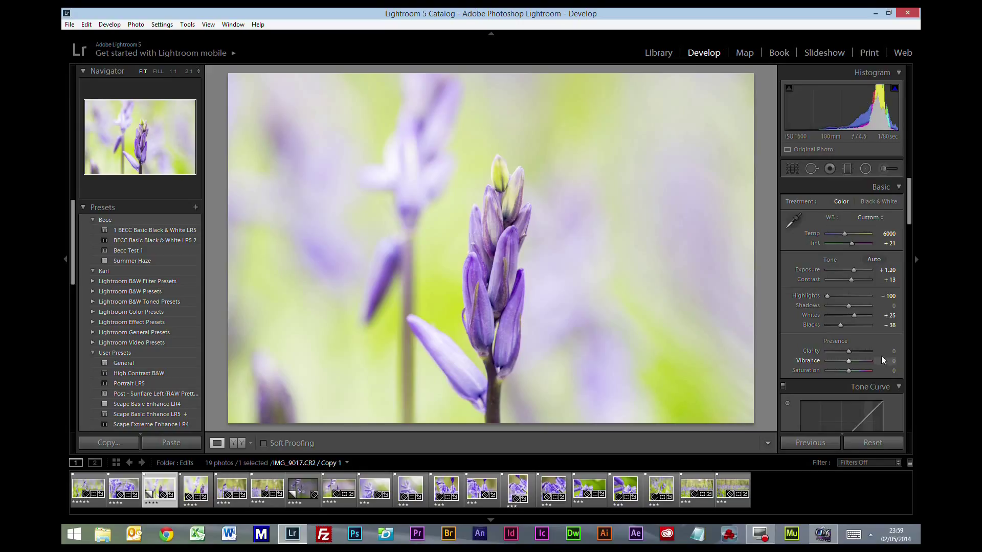
{"action": "mouse_move", "coordinate": [896, 275]}
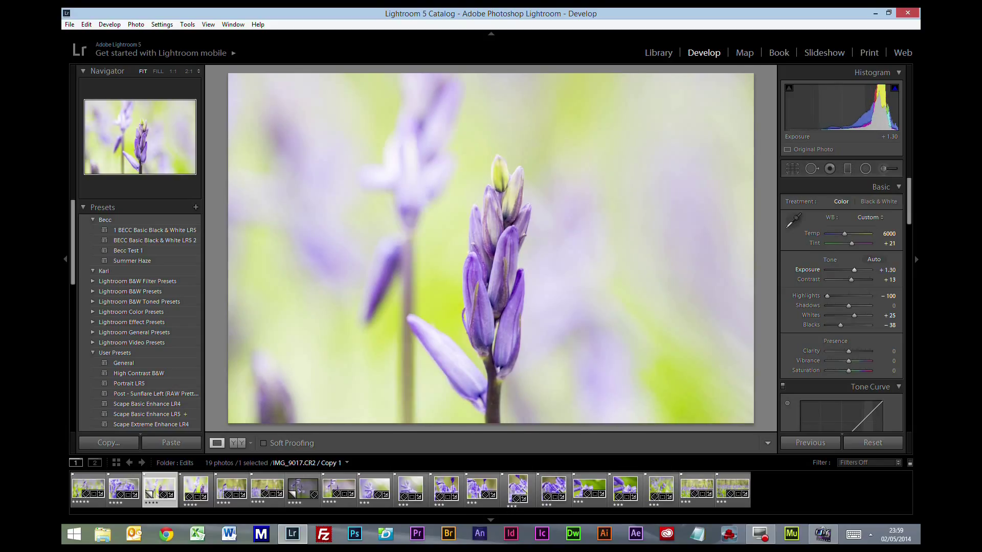
{"action": "left_click_drag", "start_coordinate": [868, 270], "coordinate": [858, 270]}
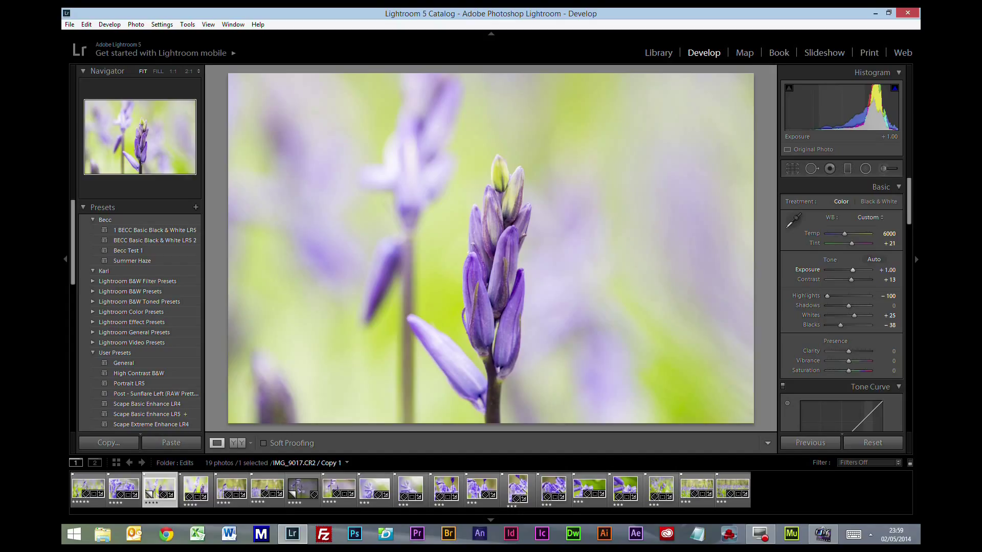
{"action": "left_click_drag", "start_coordinate": [867, 269], "coordinate": [870, 269]}
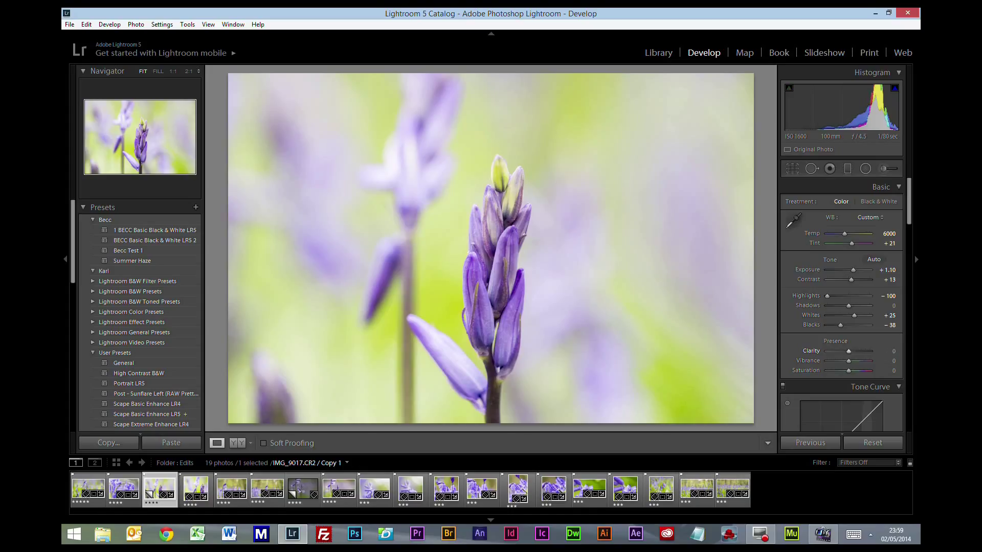
- Add punch with clarity +23, vibrance +21 and saturation +7
{"action": "left_click_drag", "start_coordinate": [849, 351], "coordinate": [873, 351]}
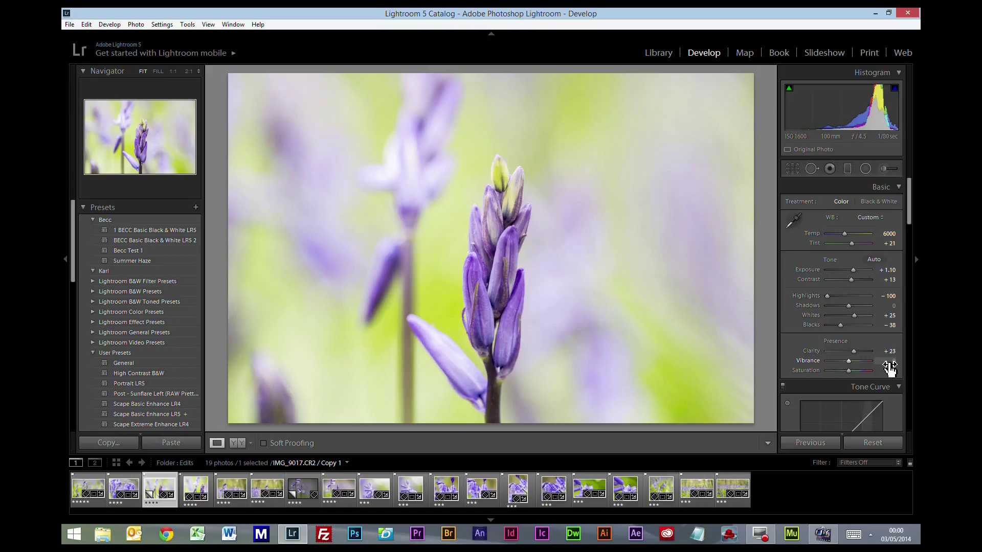
{"action": "left_click_drag", "start_coordinate": [871, 361], "coordinate": [851, 361]}
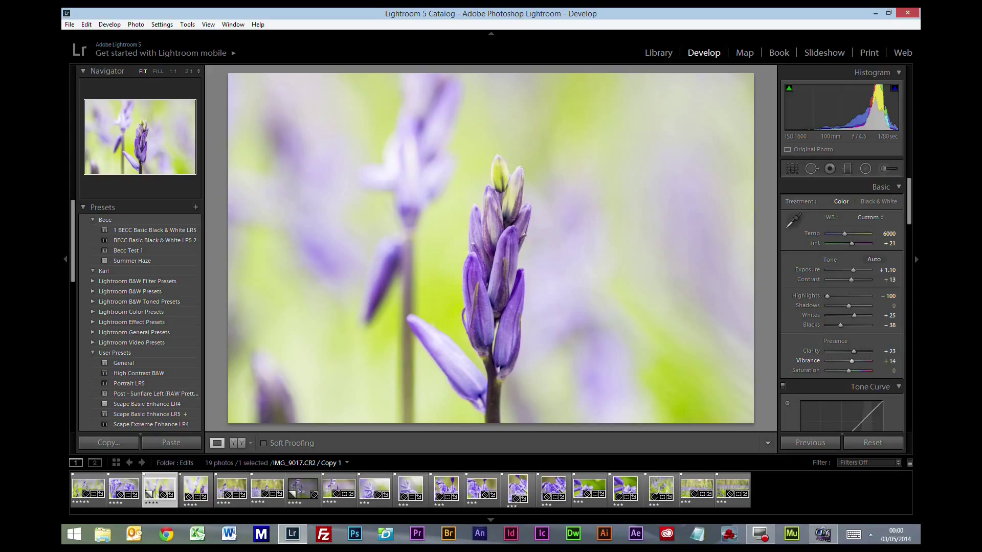
{"action": "left_click_drag", "start_coordinate": [852, 369], "coordinate": [867, 369]}
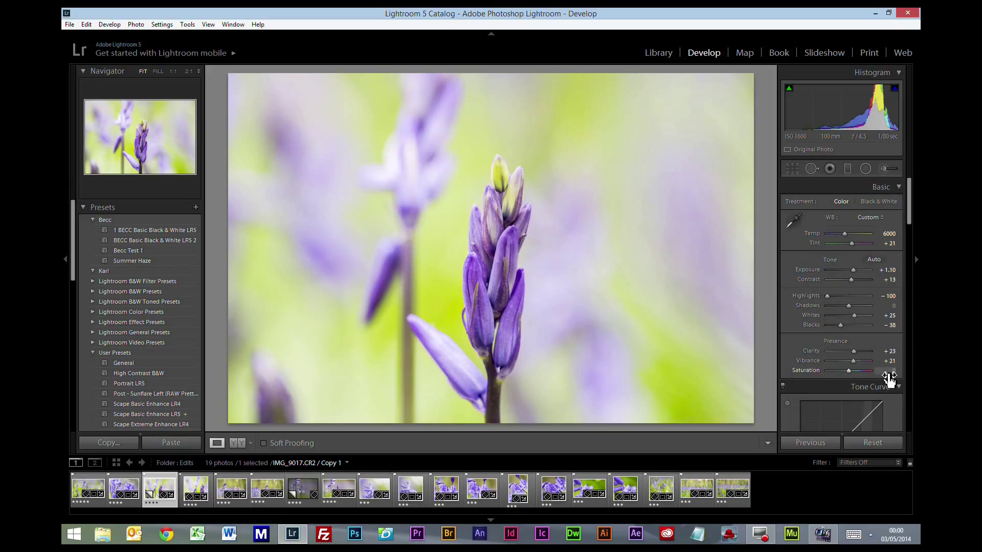
{"action": "left_click_drag", "start_coordinate": [864, 370], "coordinate": [841, 370]}
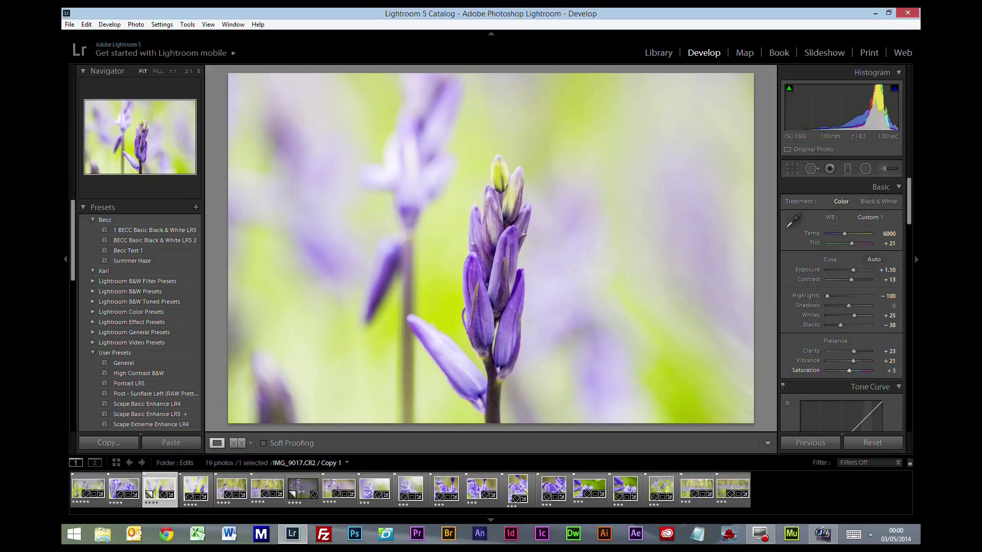
{"action": "left_click_drag", "start_coordinate": [849, 370], "coordinate": [858, 371]}
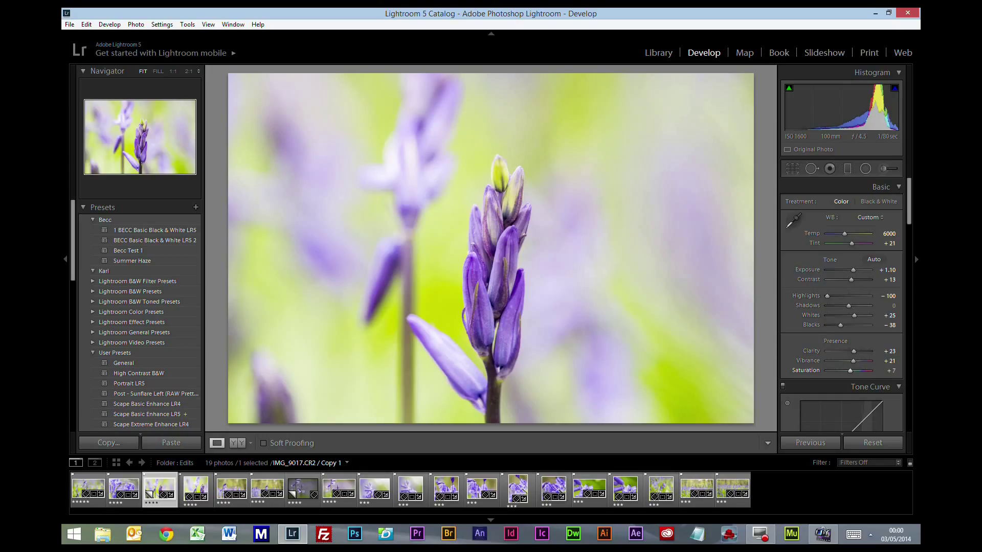
{"action": "mouse_move", "coordinate": [460, 300]}
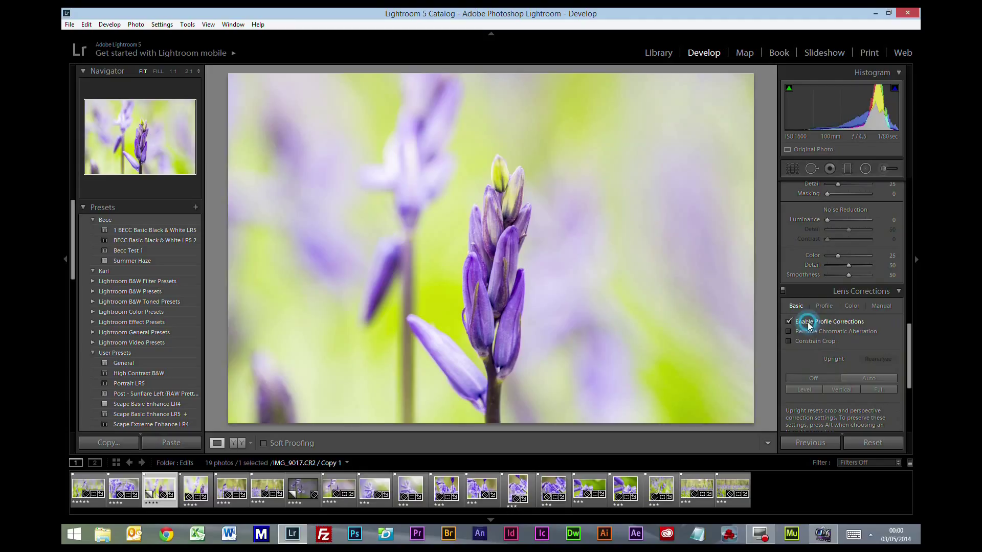
- Enable lens corrections and set luminance noise reduction to 29
{"action": "left_click", "coordinate": [788, 331]}
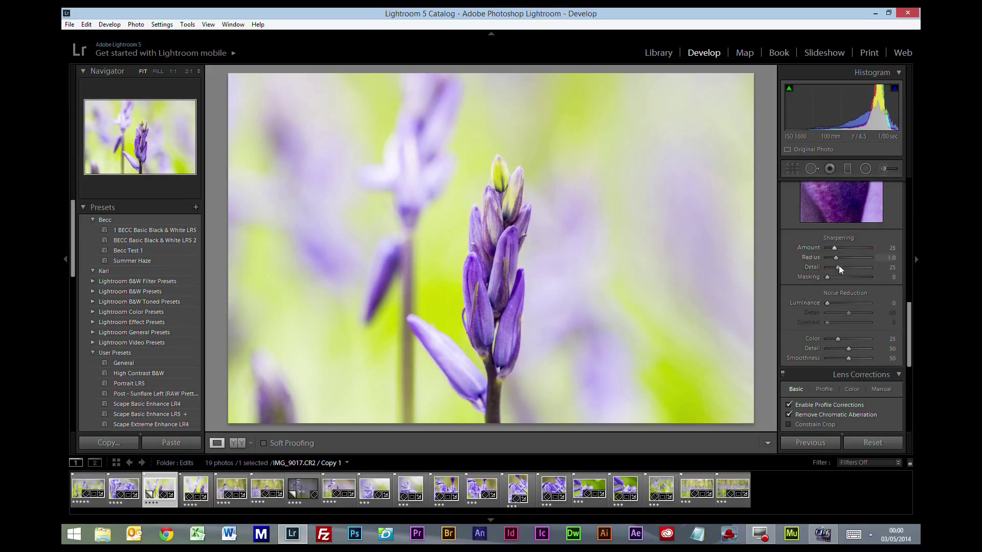
{"action": "left_click_drag", "start_coordinate": [817, 303], "coordinate": [832, 303]}
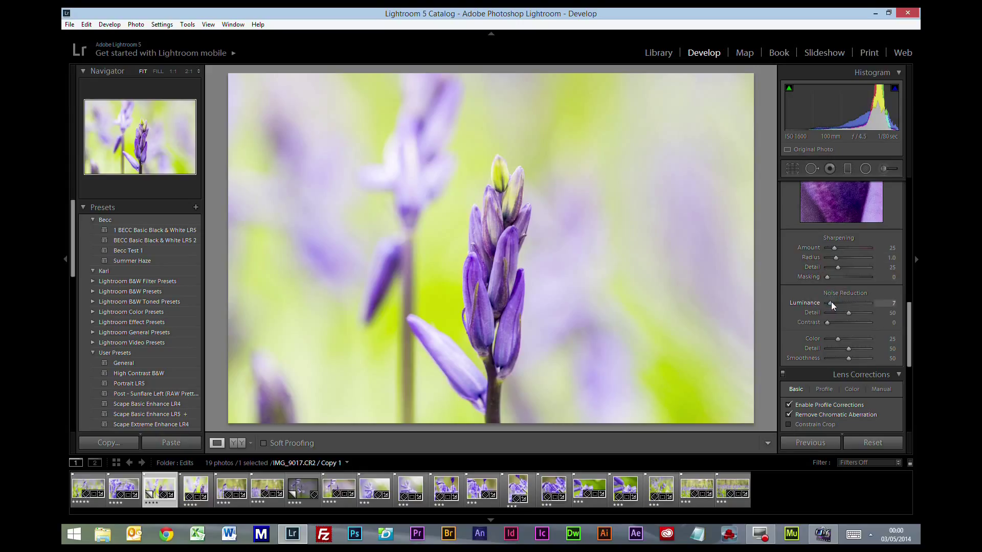
{"action": "left_click_drag", "start_coordinate": [832, 308], "coordinate": [838, 308]}
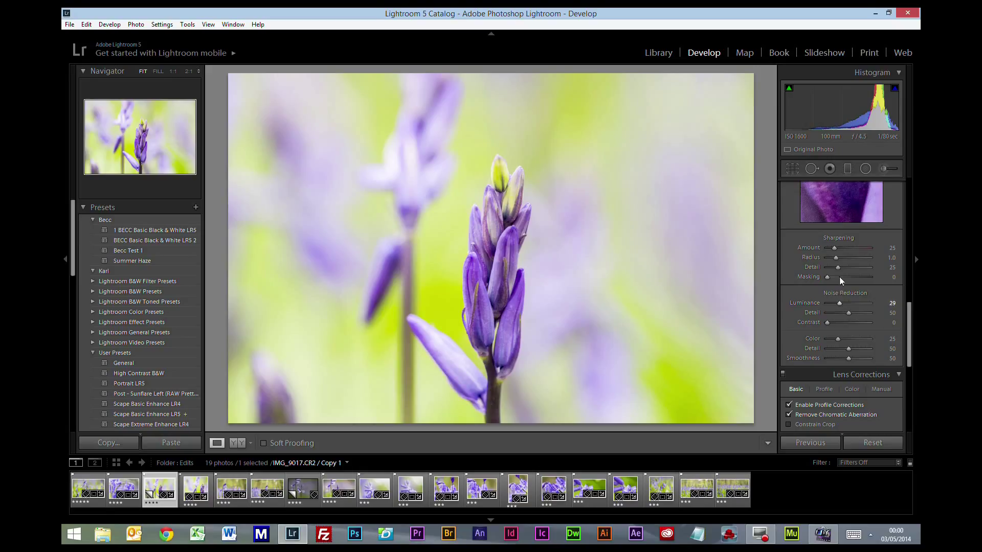
- Set sharpening amount to 52 and raise masking to 74 using the edge preview
{"action": "left_click_drag", "start_coordinate": [838, 249], "coordinate": [852, 249]}
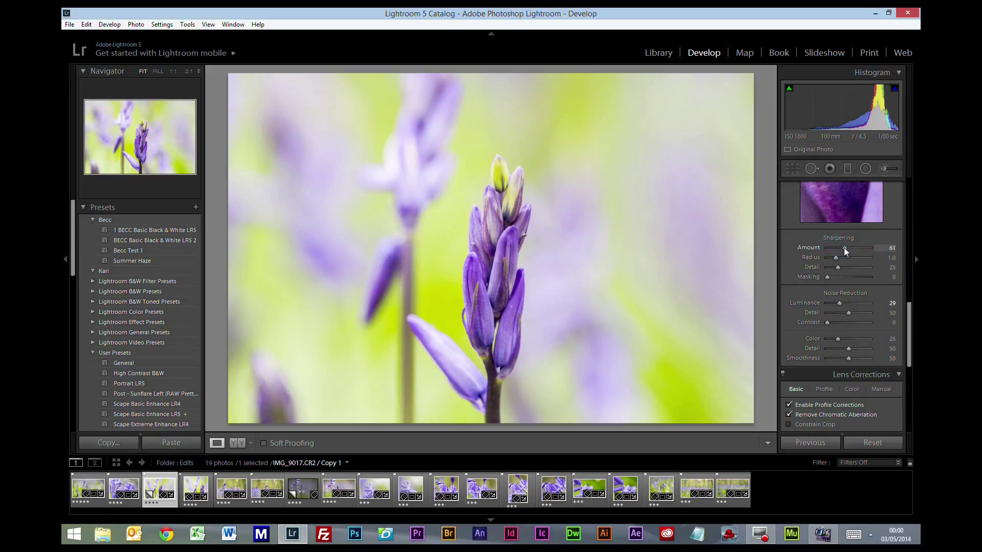
{"action": "left_click_drag", "start_coordinate": [864, 247], "coordinate": [852, 248]}
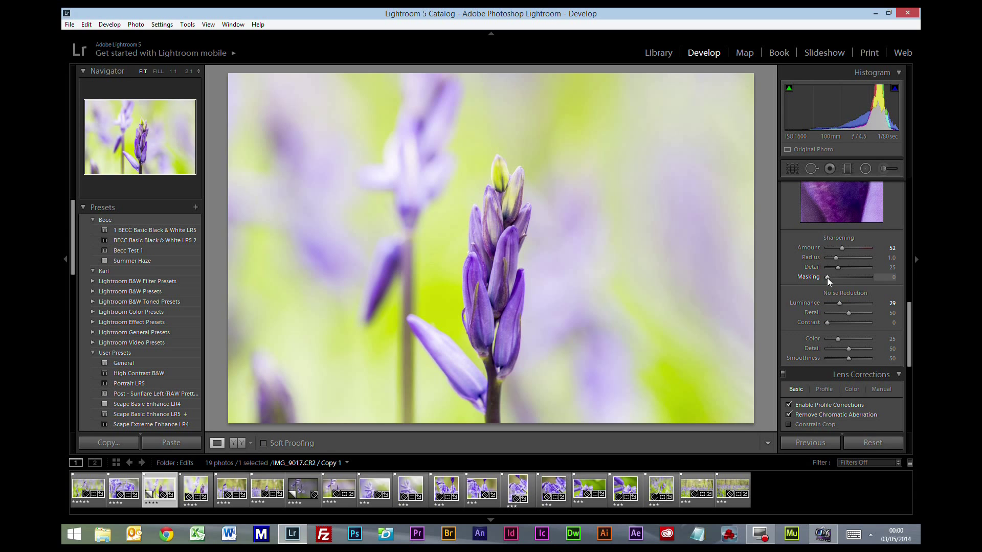
{"action": "left_click_drag", "start_coordinate": [826, 277], "coordinate": [834, 277]}
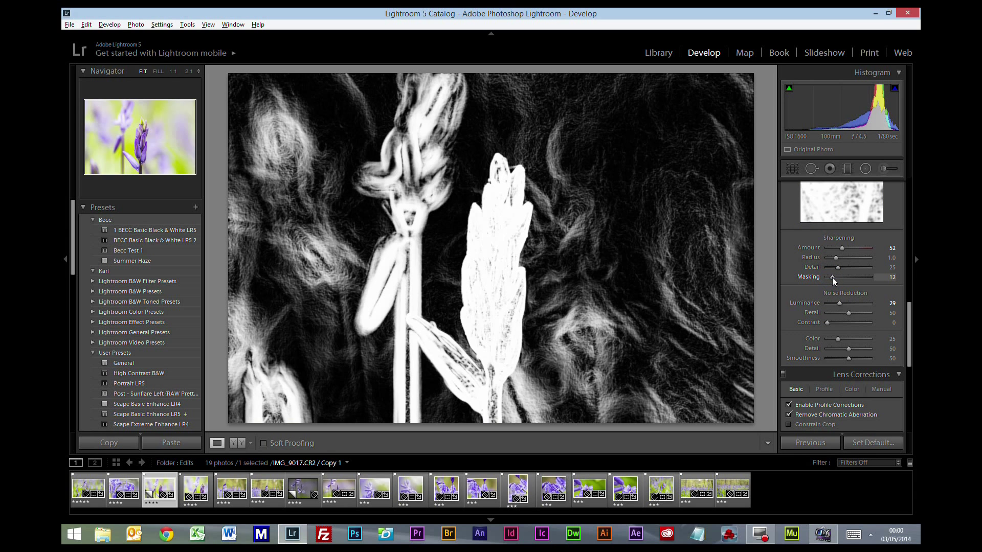
{"action": "left_click_drag", "start_coordinate": [832, 277], "coordinate": [841, 277]}
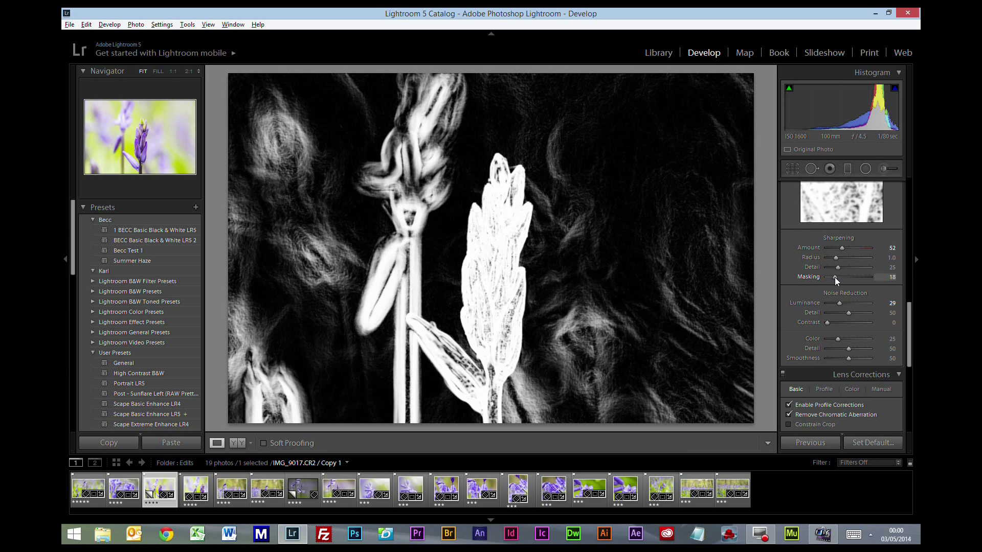
{"action": "left_click_drag", "start_coordinate": [834, 277], "coordinate": [849, 277]}
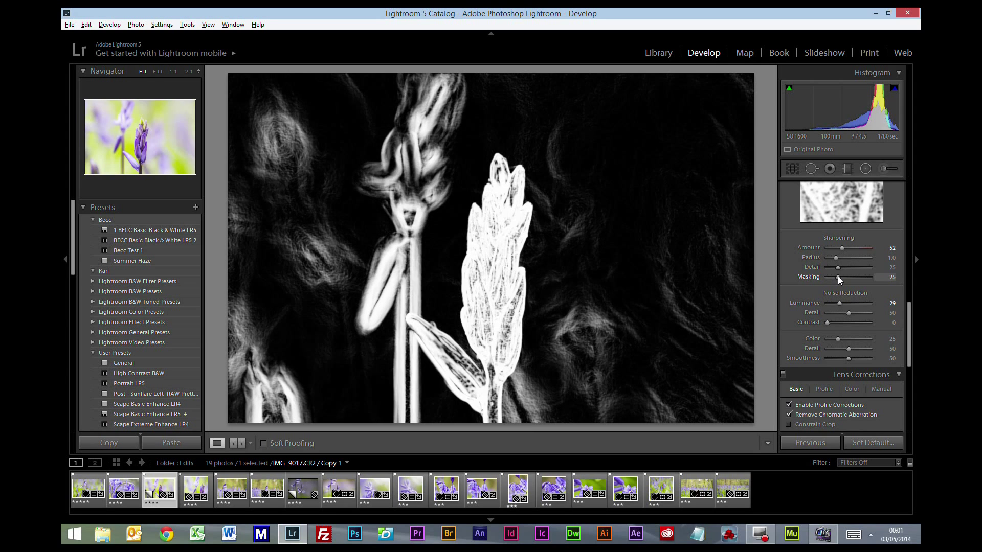
{"action": "left_click_drag", "start_coordinate": [838, 277], "coordinate": [851, 277]}
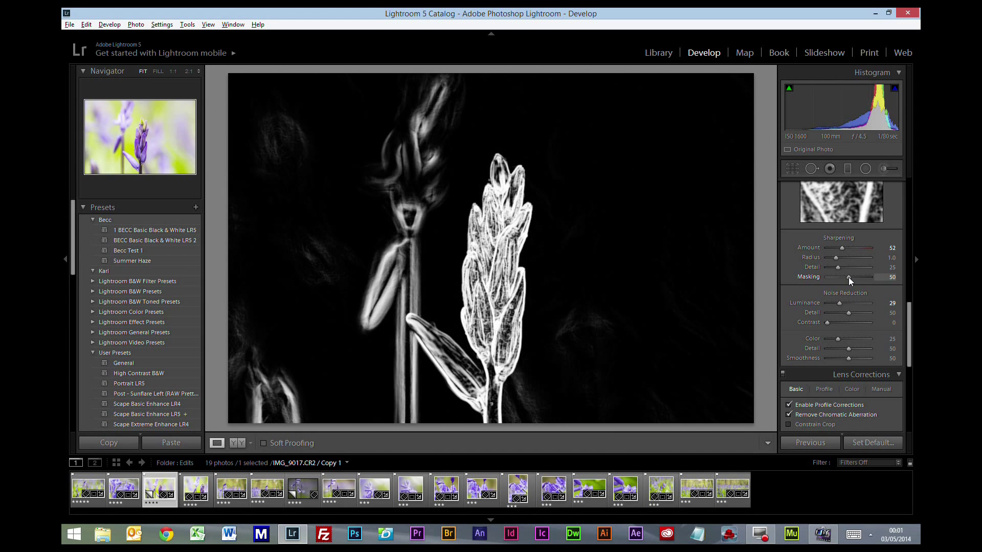
{"action": "left_click_drag", "start_coordinate": [848, 277], "coordinate": [857, 277]}
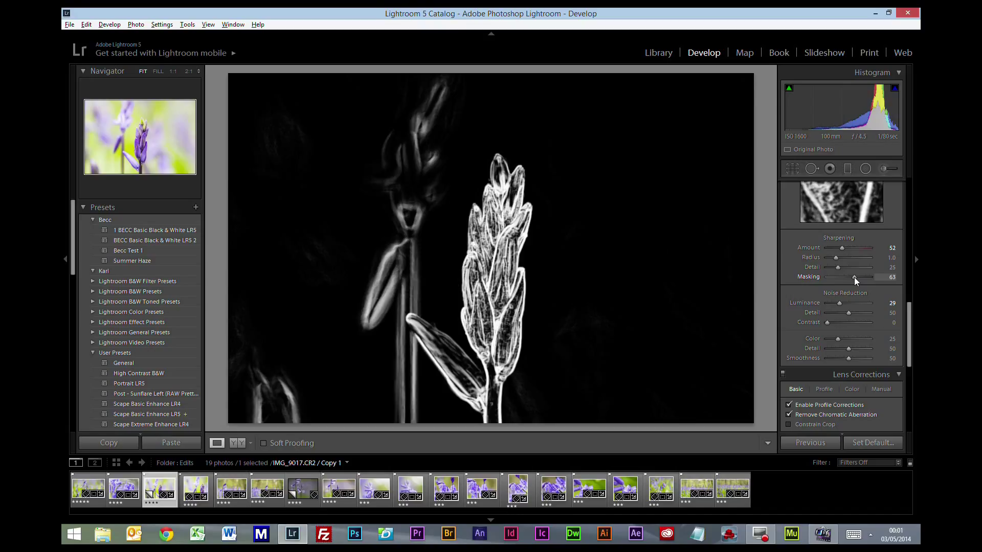
{"action": "left_click_drag", "start_coordinate": [855, 277], "coordinate": [867, 277]}
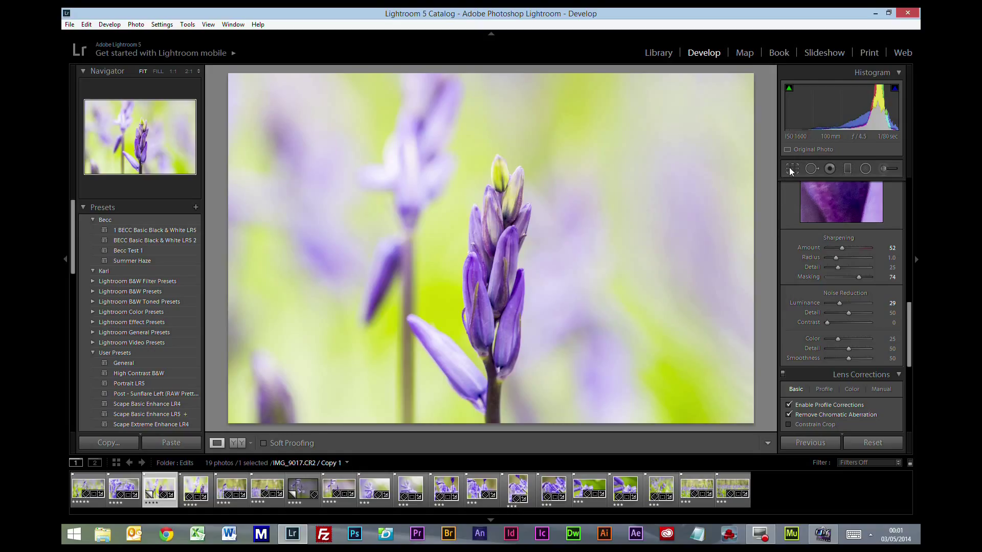
- Crop the bluebell photo to a square 1x1 aspect and apply it
{"action": "left_click", "coordinate": [792, 169]}
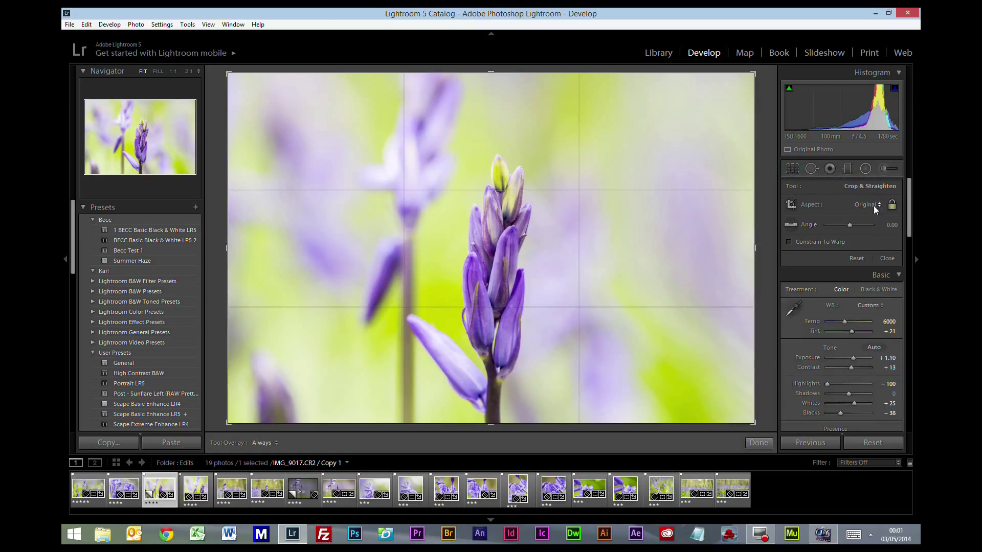
{"action": "left_click", "coordinate": [866, 204]}
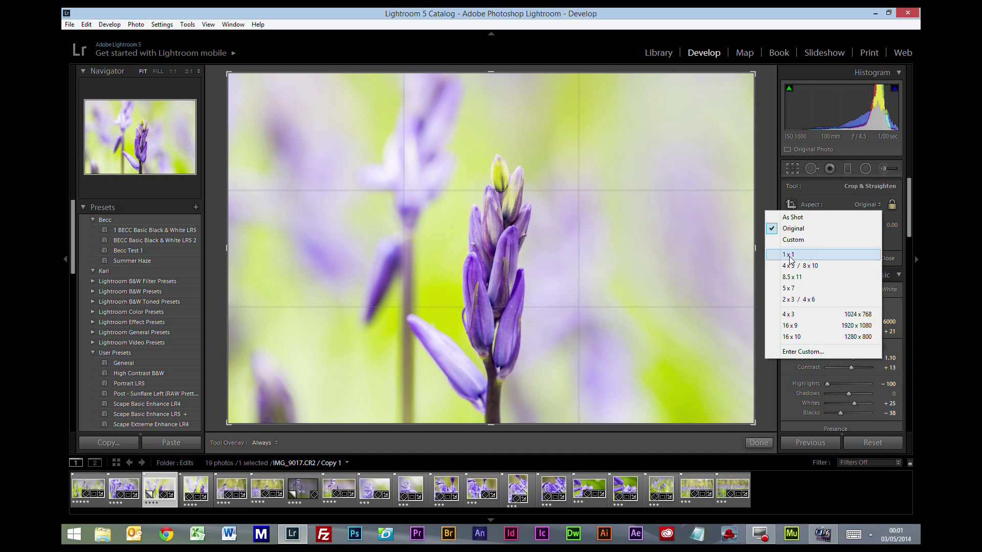
{"action": "left_click", "coordinate": [788, 255]}
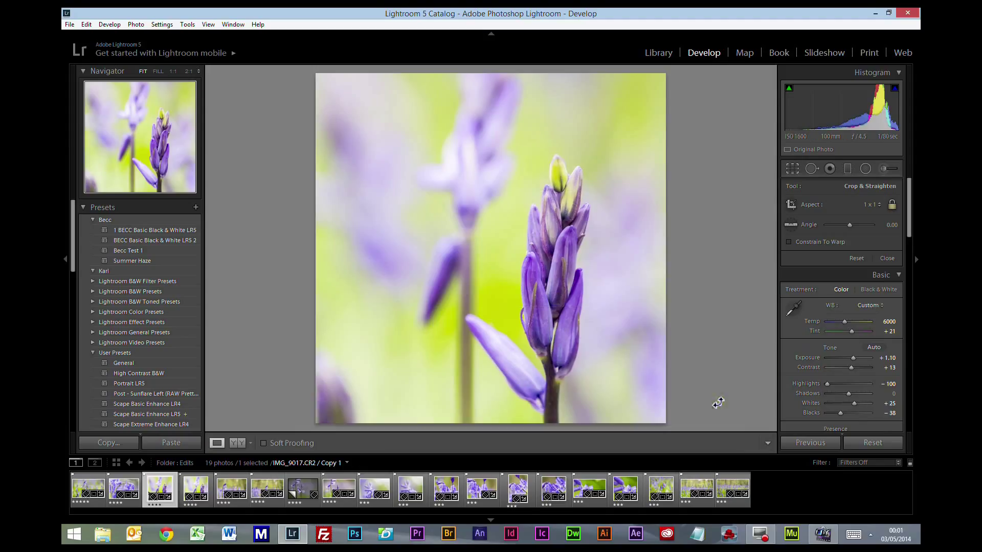
{"action": "left_click", "coordinate": [885, 257]}
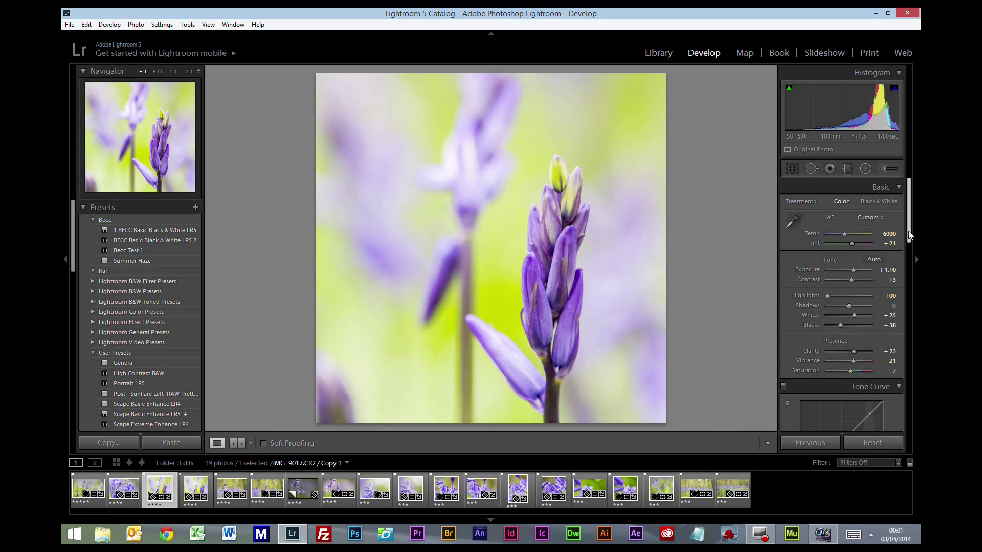
- Add a post-crop vignette of about -19 to darken the square photo's edges
{"action": "scroll", "scroll_direction": "down", "scroll_amount": 3}
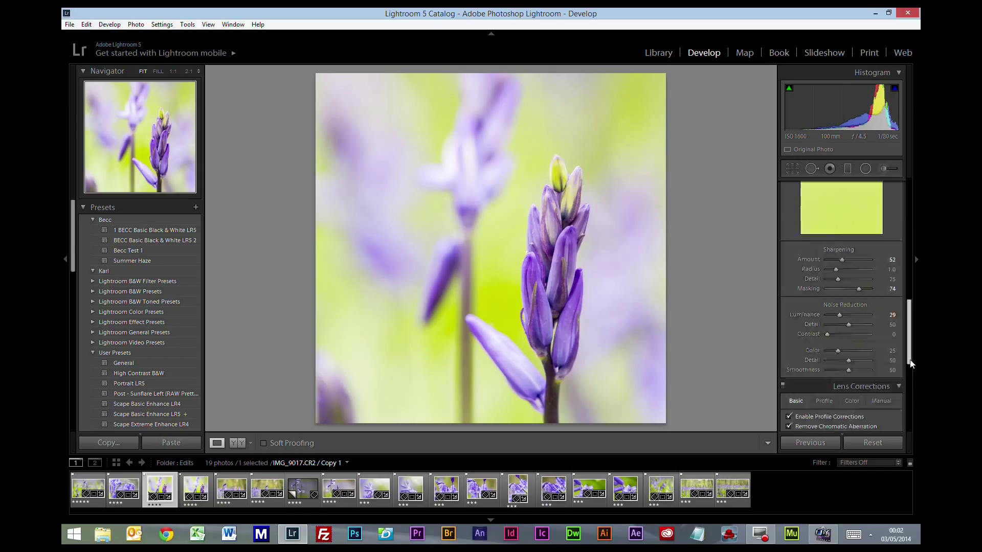
{"action": "scroll", "scroll_direction": "down", "scroll_amount": 3}
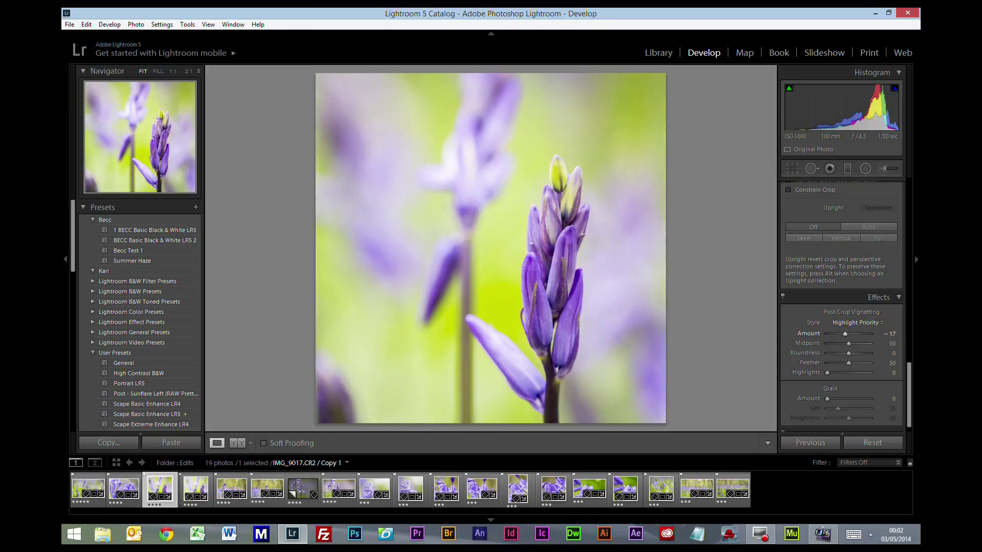
{"action": "left_click_drag", "start_coordinate": [864, 333], "coordinate": [870, 333]}
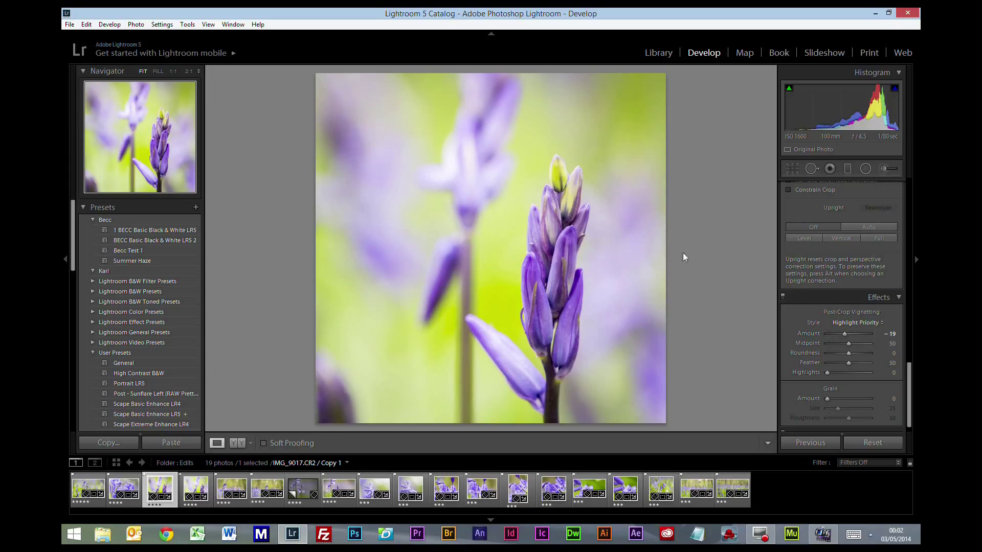
{"action": "mouse_move", "coordinate": [734, 273]}
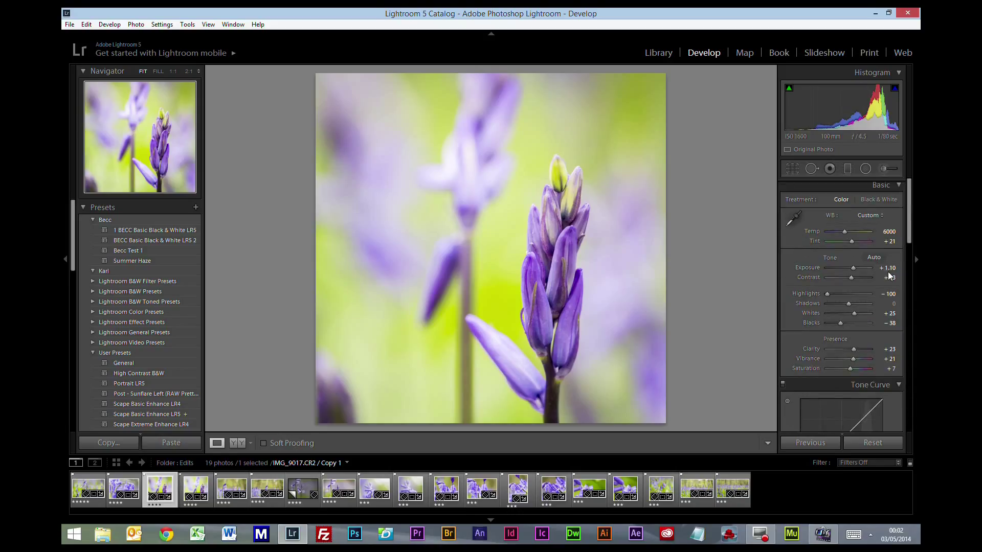
{"action": "left_click_drag", "start_coordinate": [850, 267], "coordinate": [859, 266]}
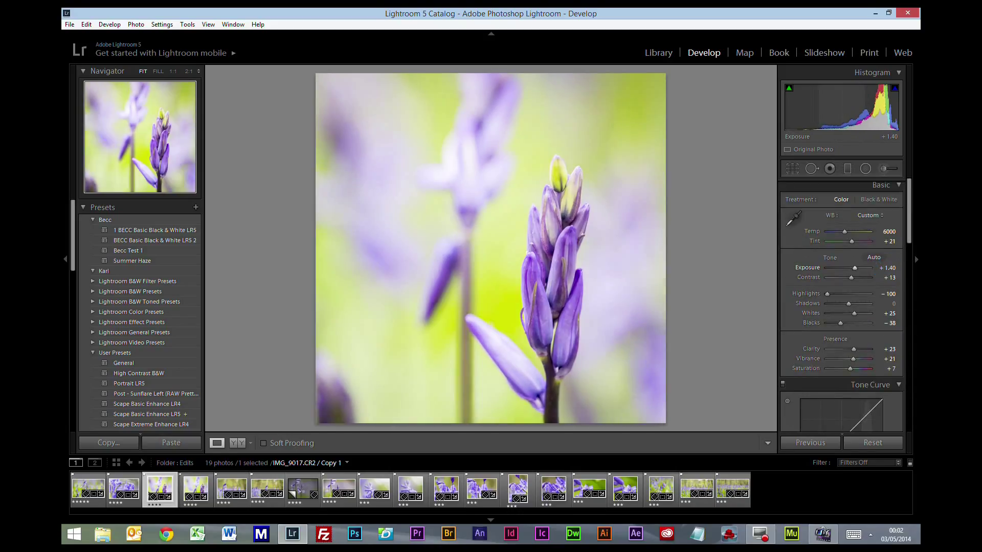
{"action": "left_click_drag", "start_coordinate": [870, 268], "coordinate": [867, 268]}
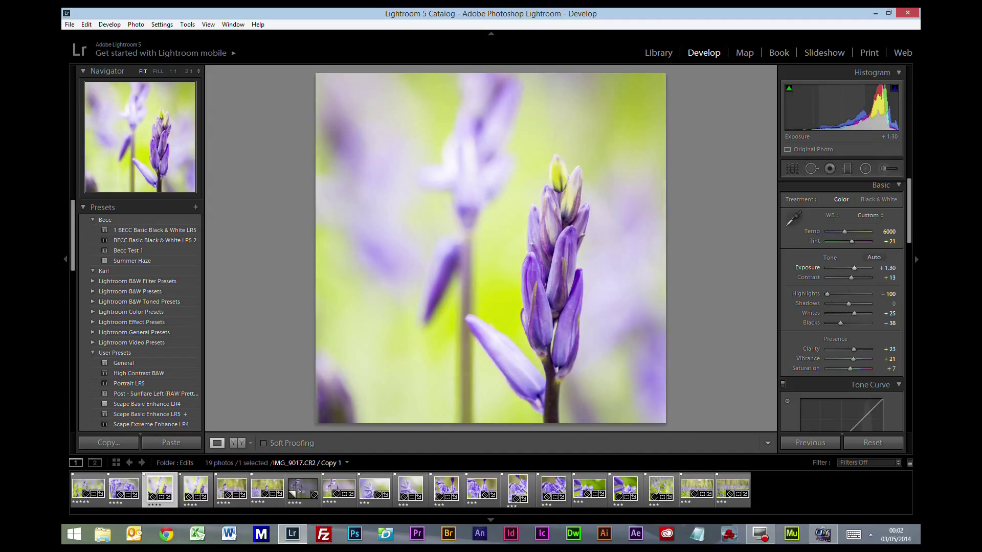
{"action": "left_click_drag", "start_coordinate": [864, 267], "coordinate": [861, 267]}
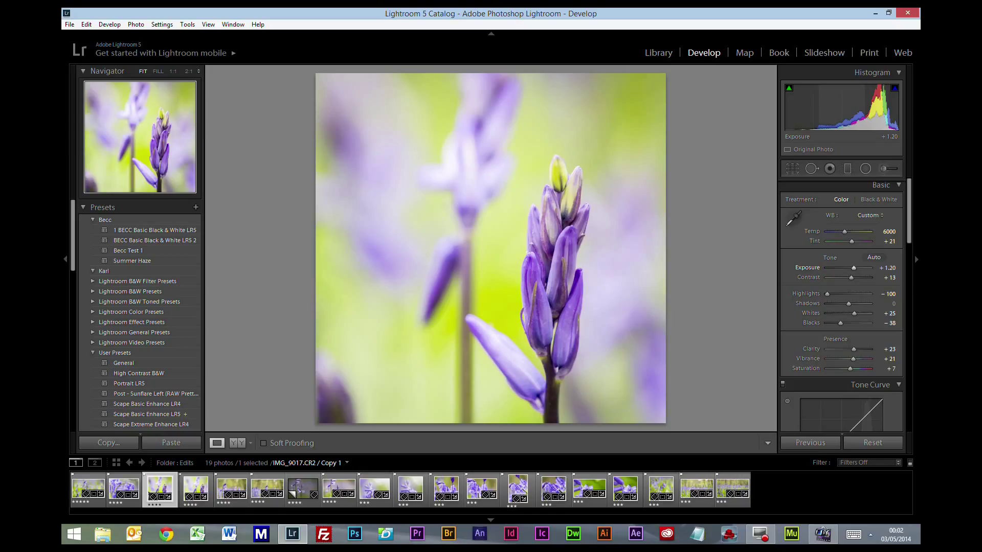
{"action": "left_click_drag", "start_coordinate": [868, 268], "coordinate": [870, 268]}
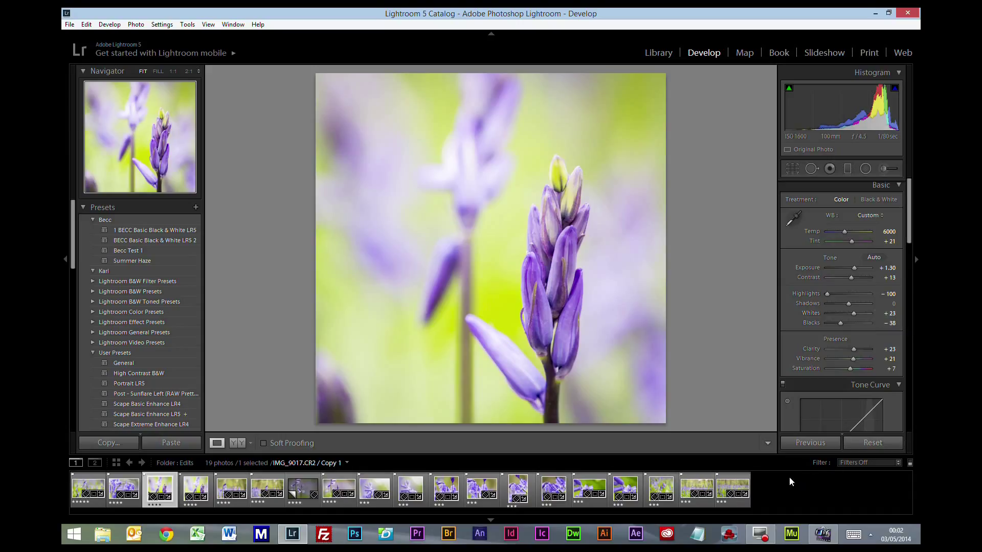
{"action": "mouse_move", "coordinate": [728, 423]}
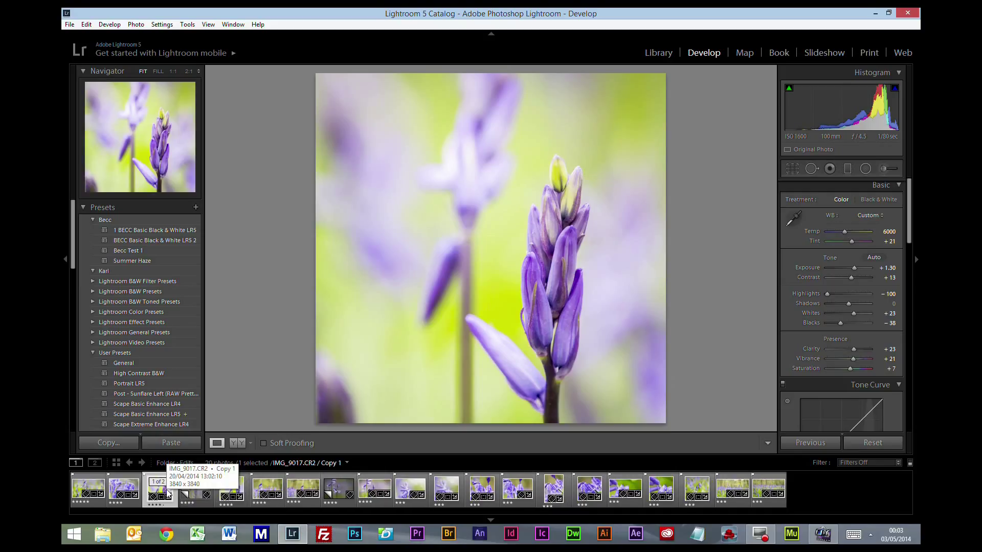
- Unstack the virtual copies and flip between the untouched bluebell and the bright square edit
{"action": "left_click", "coordinate": [159, 489]}
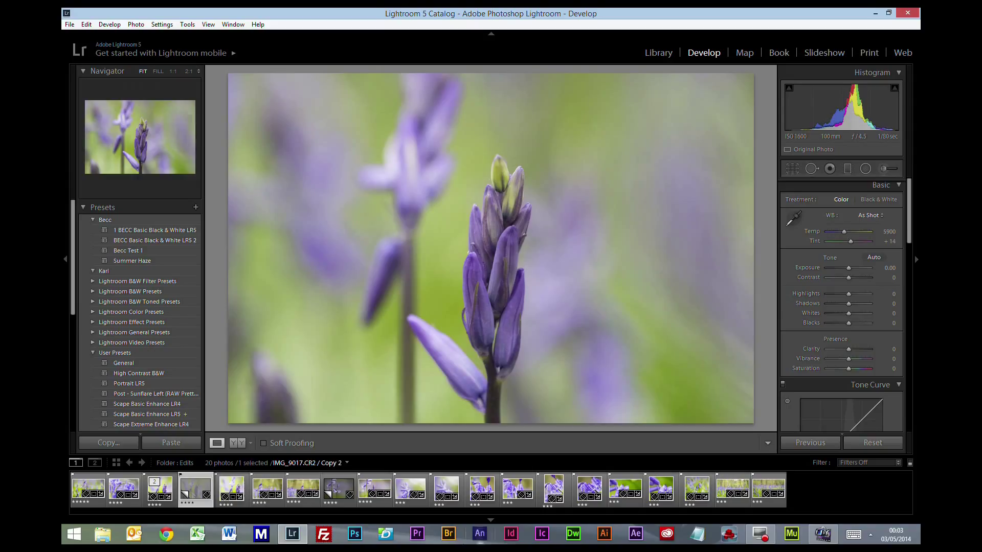
{"action": "left_click", "coordinate": [160, 490]}
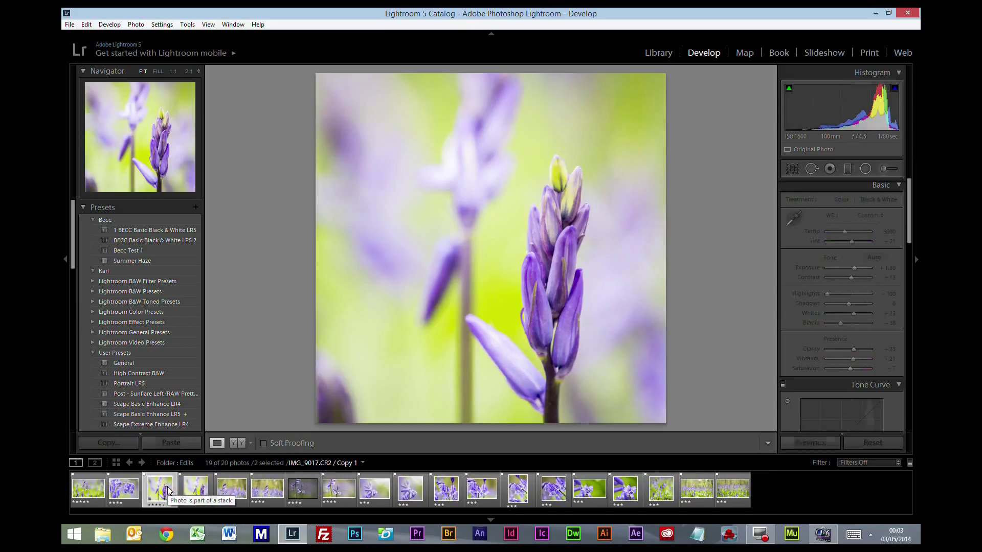
{"action": "left_click", "coordinate": [195, 490]}
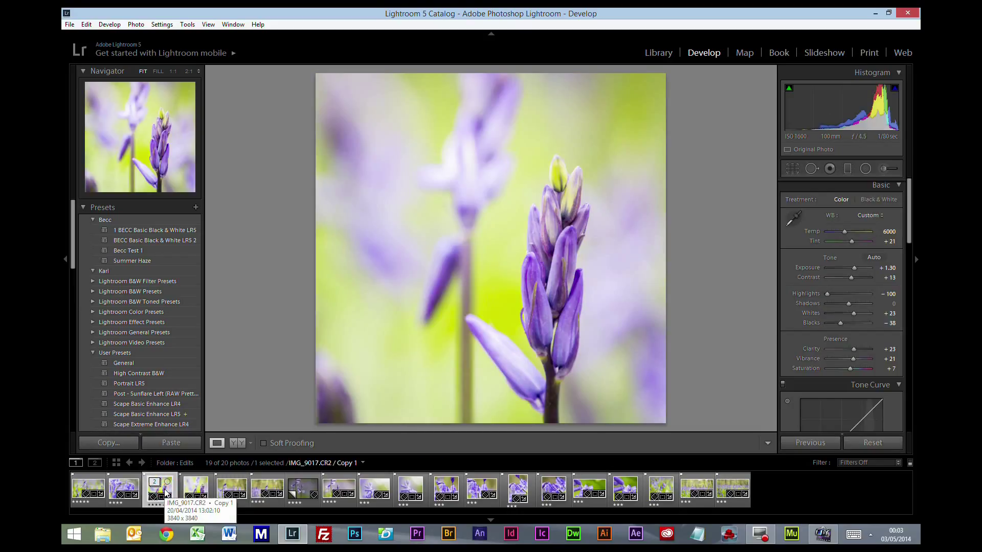
{"action": "right_click", "coordinate": [158, 489]}
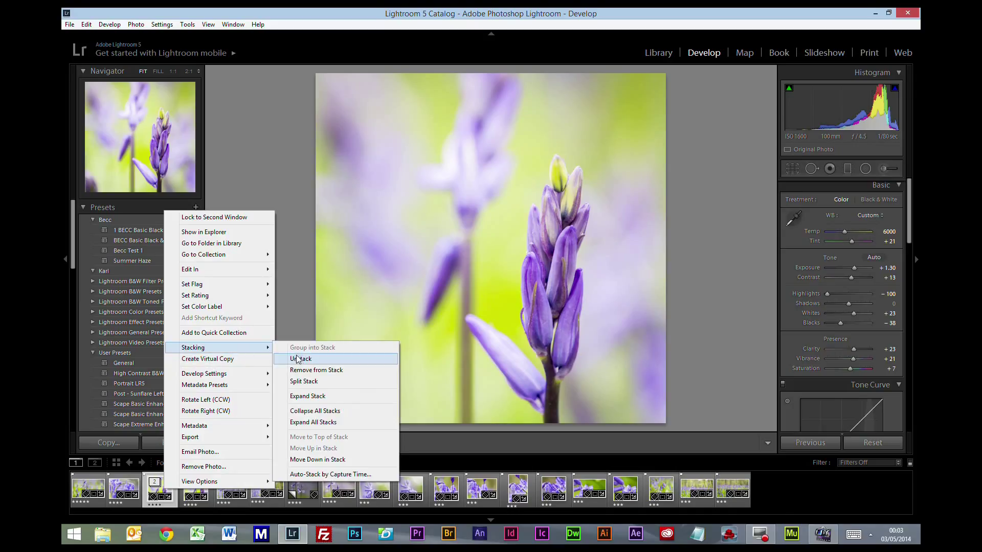
{"action": "left_click", "coordinate": [302, 359]}
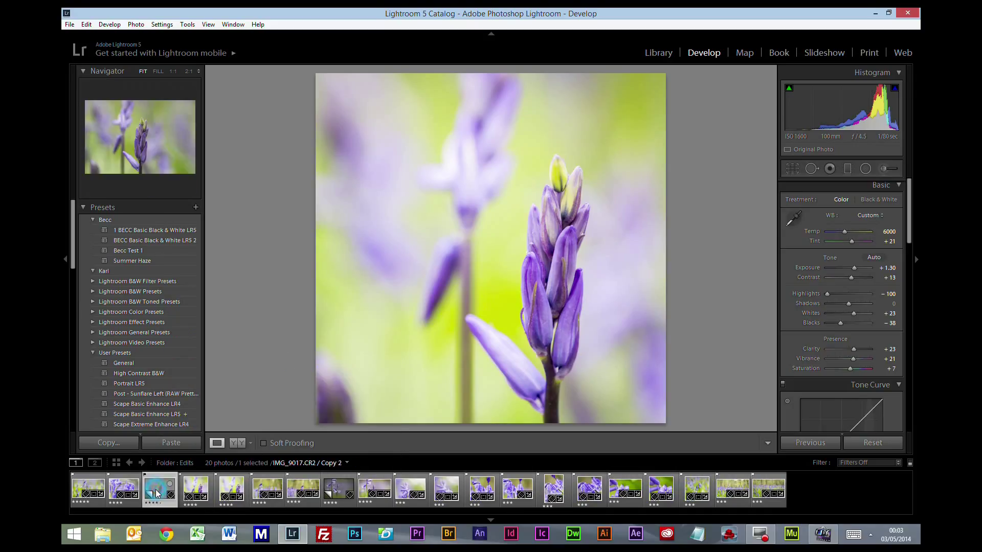
{"action": "left_click", "coordinate": [195, 490]}
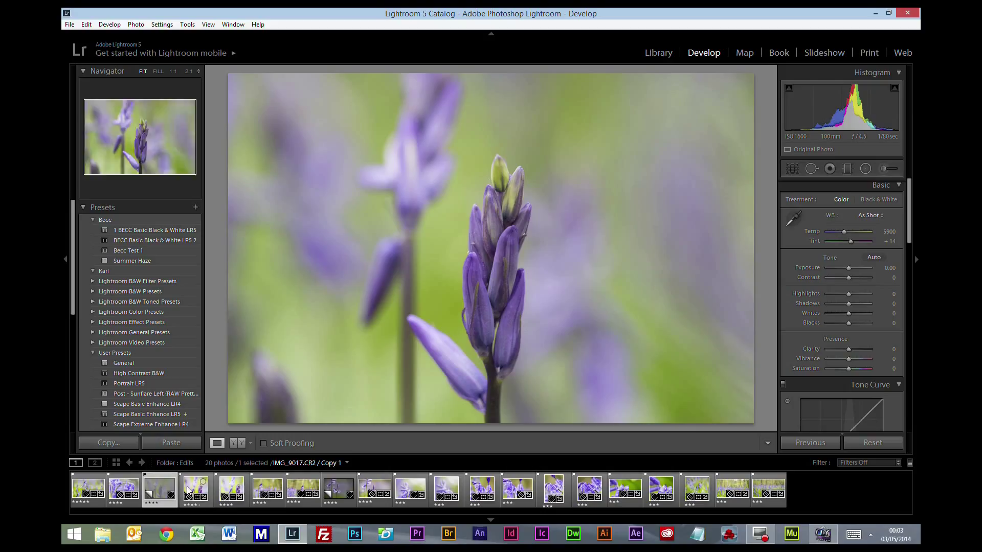
{"action": "left_click", "coordinate": [195, 489]}
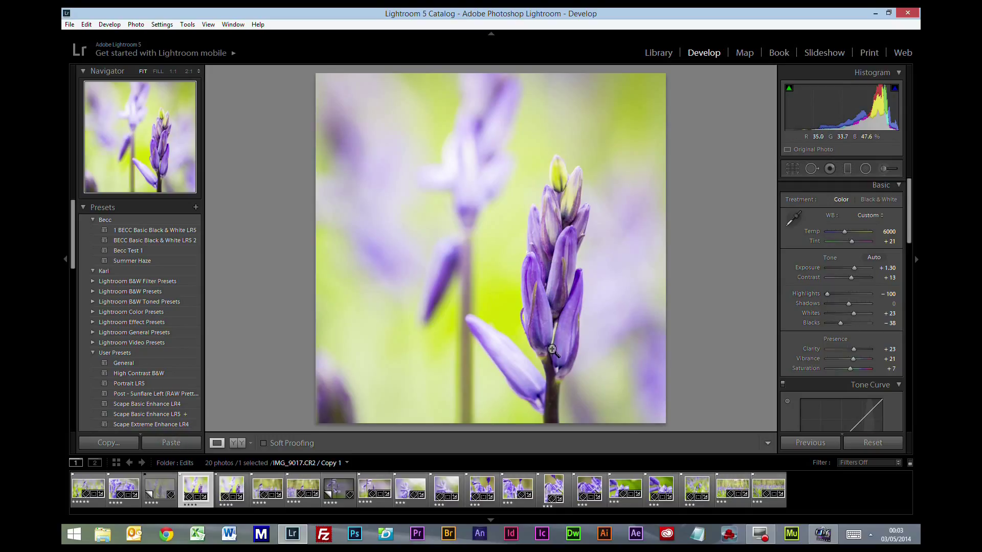
{"action": "mouse_move", "coordinate": [440, 236]}
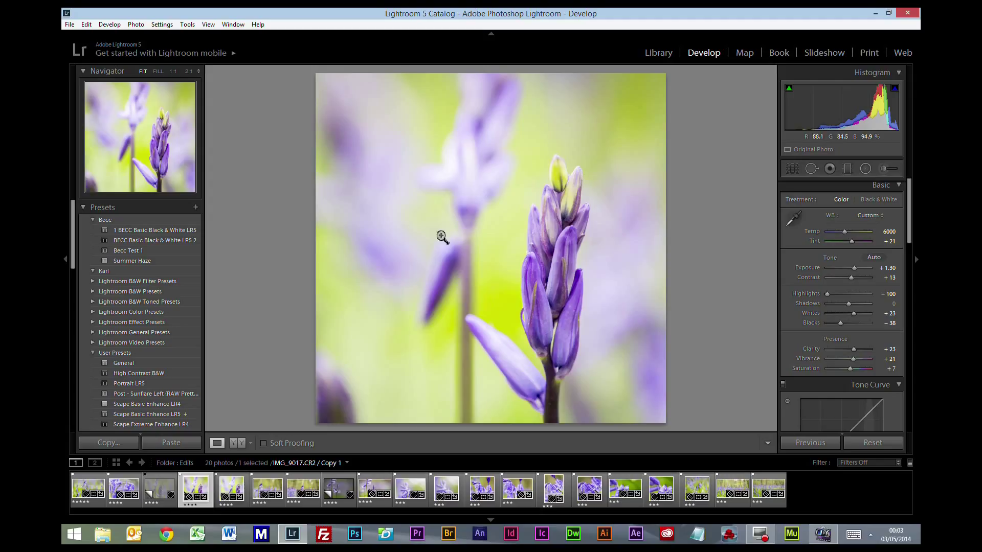
{"action": "mouse_move", "coordinate": [425, 339]}
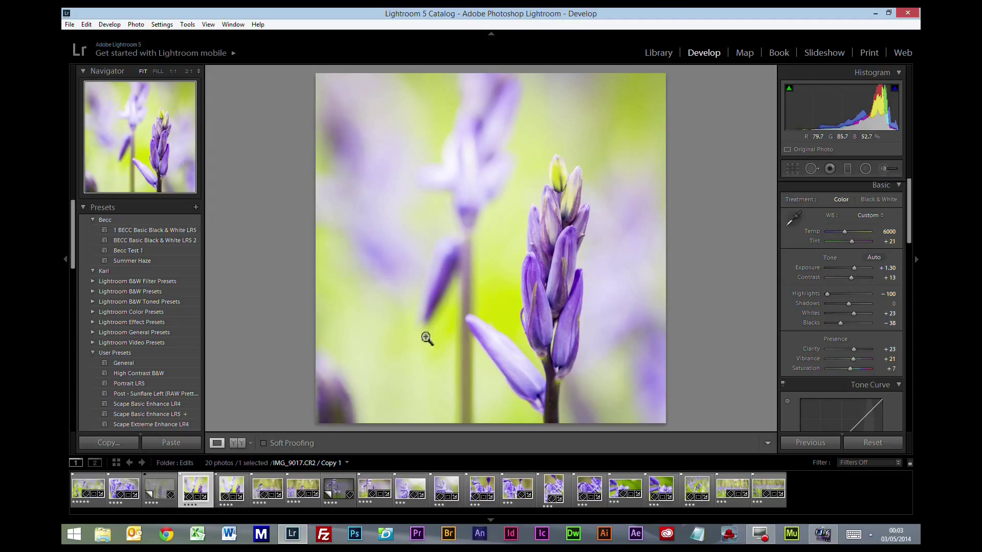
{"action": "mouse_move", "coordinate": [493, 138]}
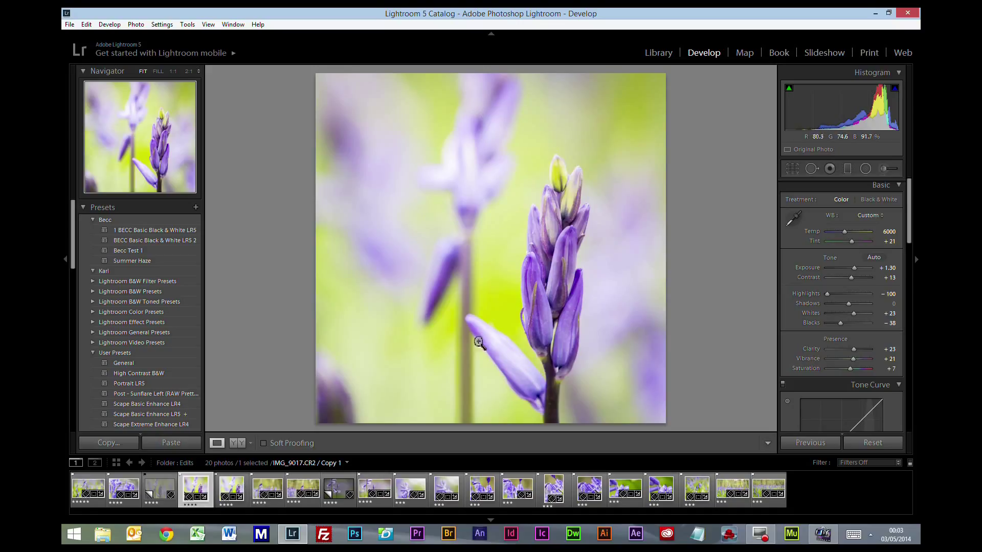
{"action": "mouse_move", "coordinate": [458, 330]}
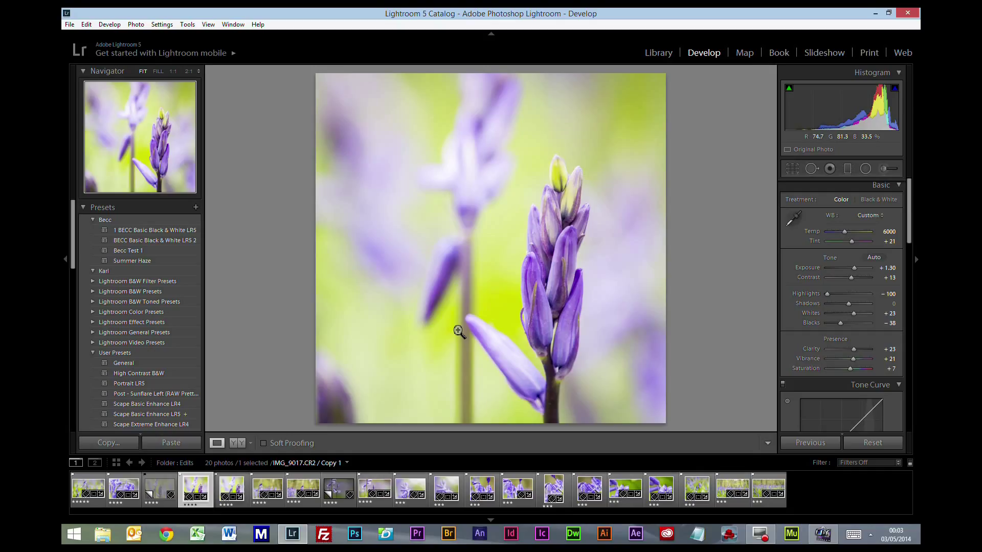
{"action": "left_click", "coordinate": [266, 490]}
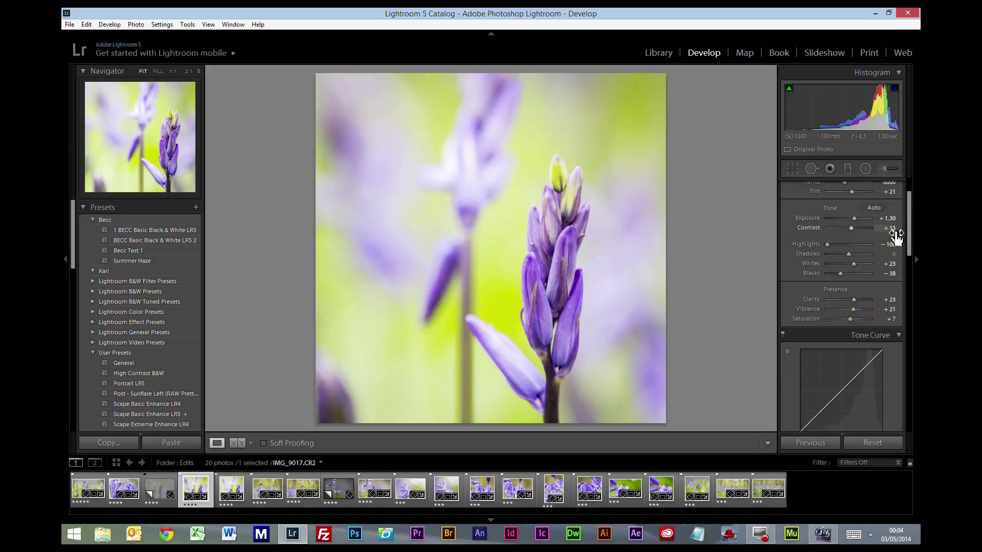
- Nudge contrast, lift shadows to +29 and bring the Detail sharpening settings into view
{"action": "left_click_drag", "start_coordinate": [870, 244], "coordinate": [826, 245]}
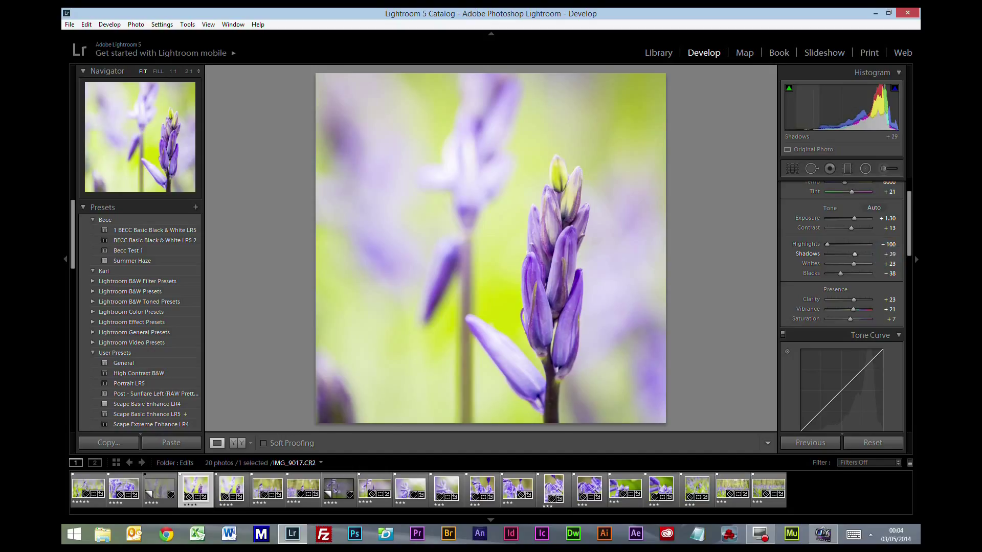
{"action": "left_click_drag", "start_coordinate": [845, 263], "coordinate": [849, 264]}
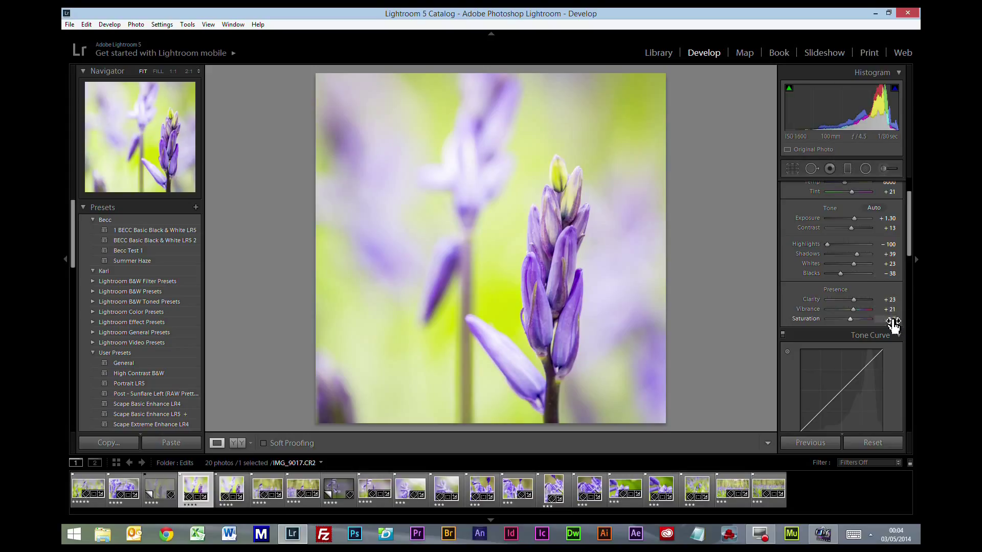
{"action": "left_click_drag", "start_coordinate": [867, 319], "coordinate": [852, 319]}
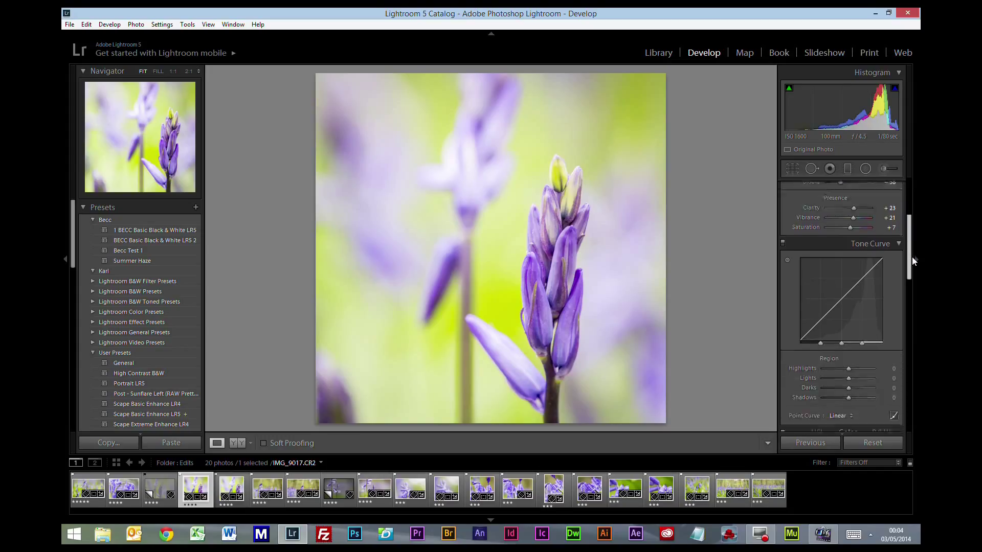
{"action": "scroll", "scroll_direction": "down", "scroll_amount": 3}
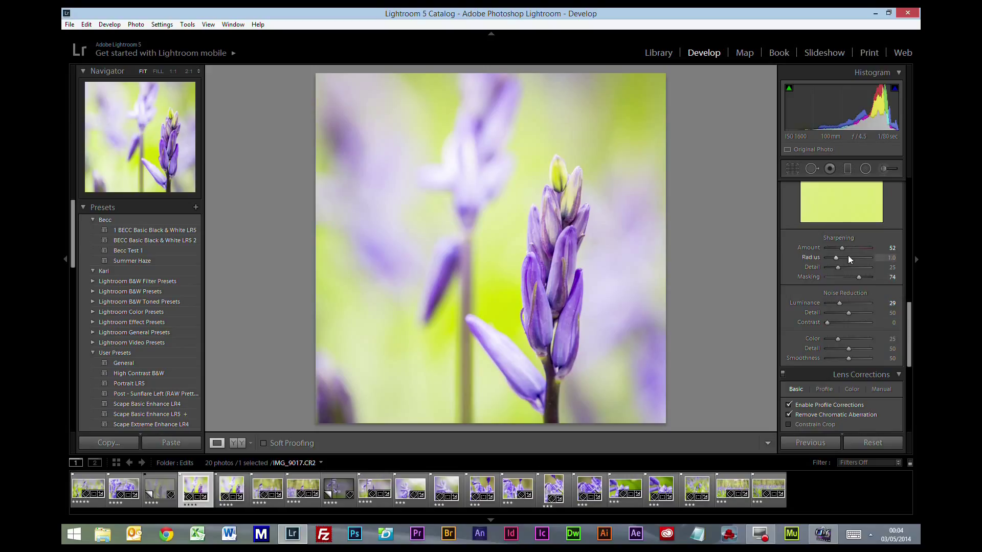
{"action": "mouse_move", "coordinate": [857, 284]}
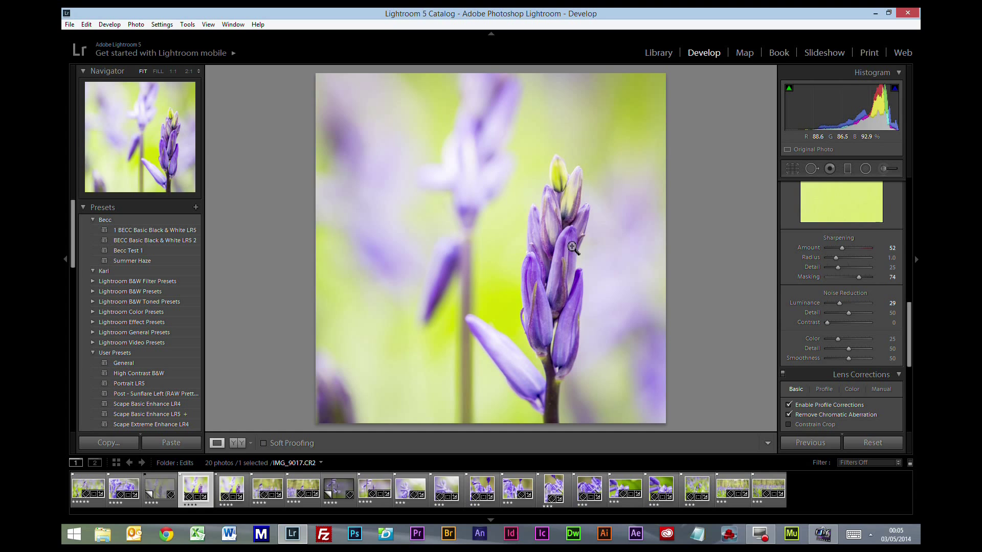
{"action": "mouse_move", "coordinate": [569, 197]}
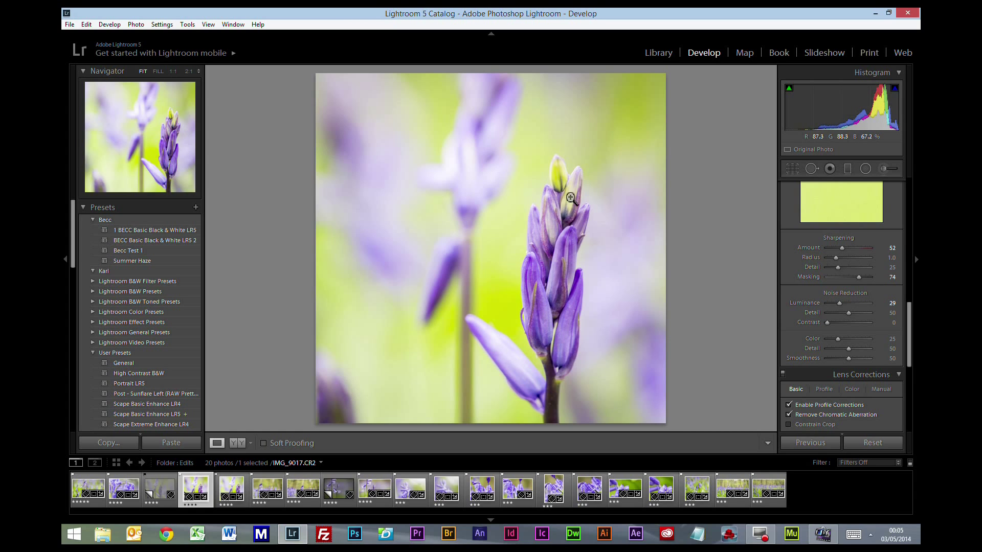
{"action": "mouse_move", "coordinate": [542, 312]}
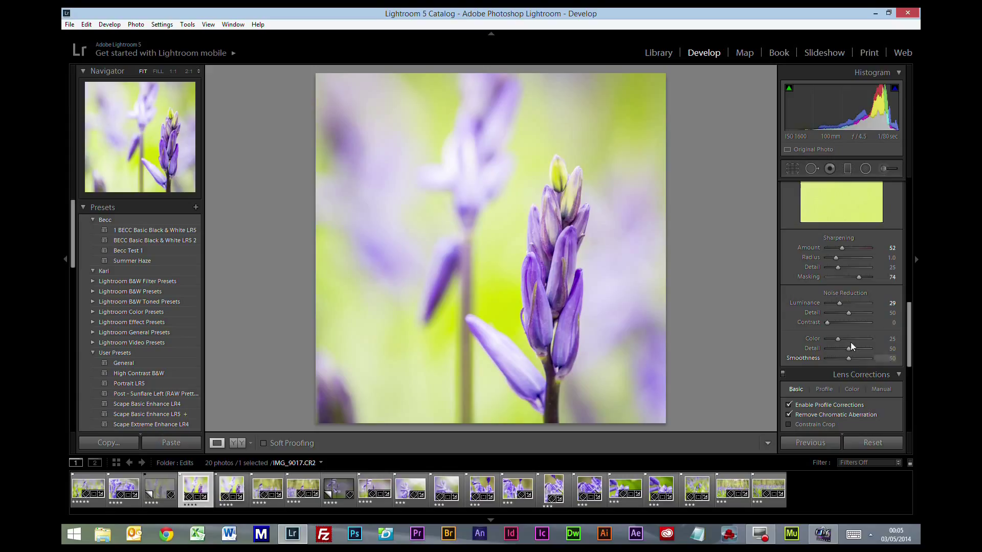
{"action": "mouse_move", "coordinate": [791, 167]}
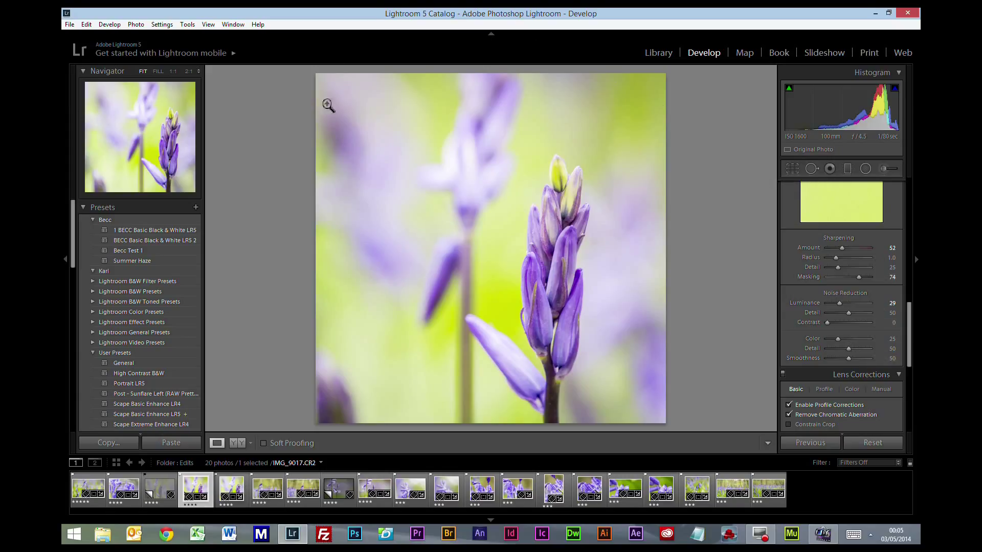
{"action": "mouse_move", "coordinate": [627, 356]}
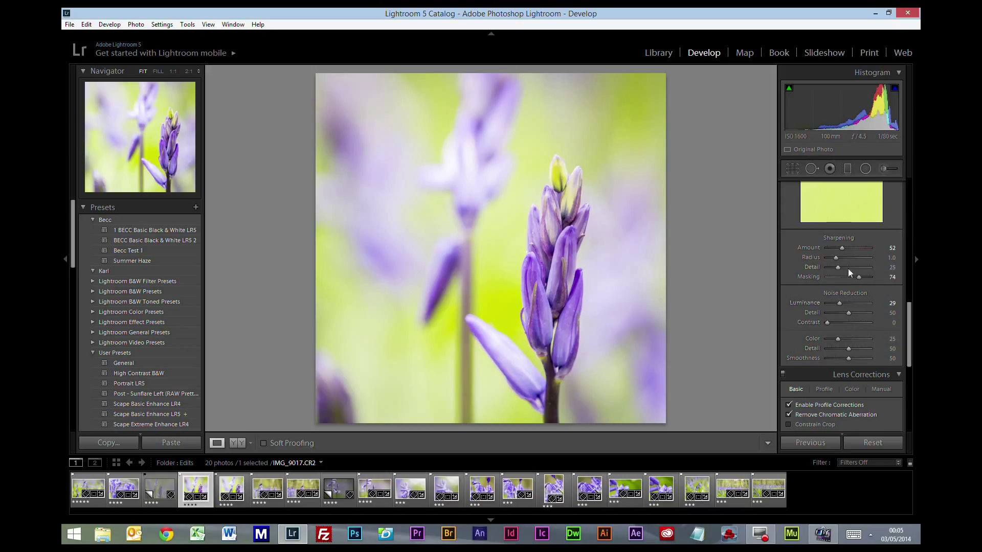
{"action": "mouse_move", "coordinate": [876, 264]}
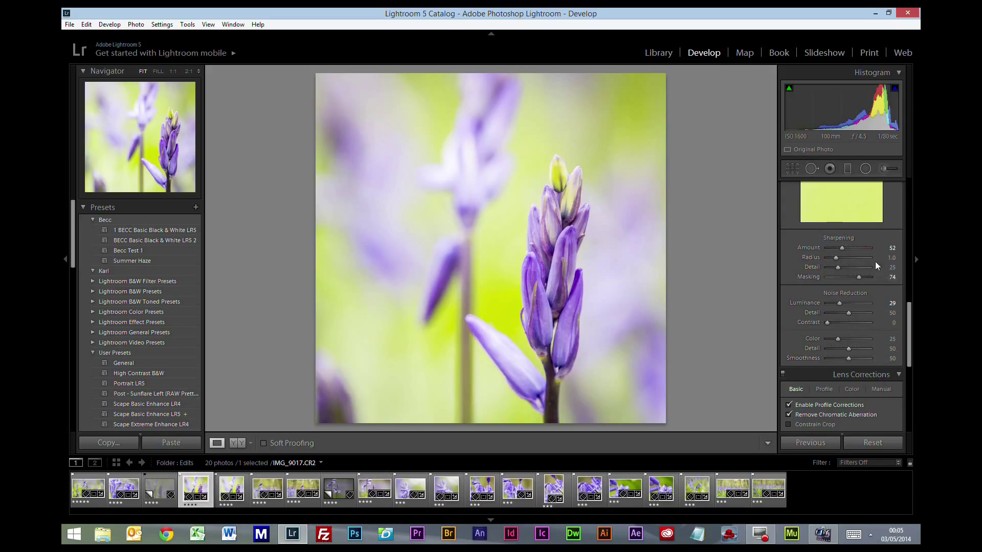
{"action": "mouse_move", "coordinate": [785, 256]}
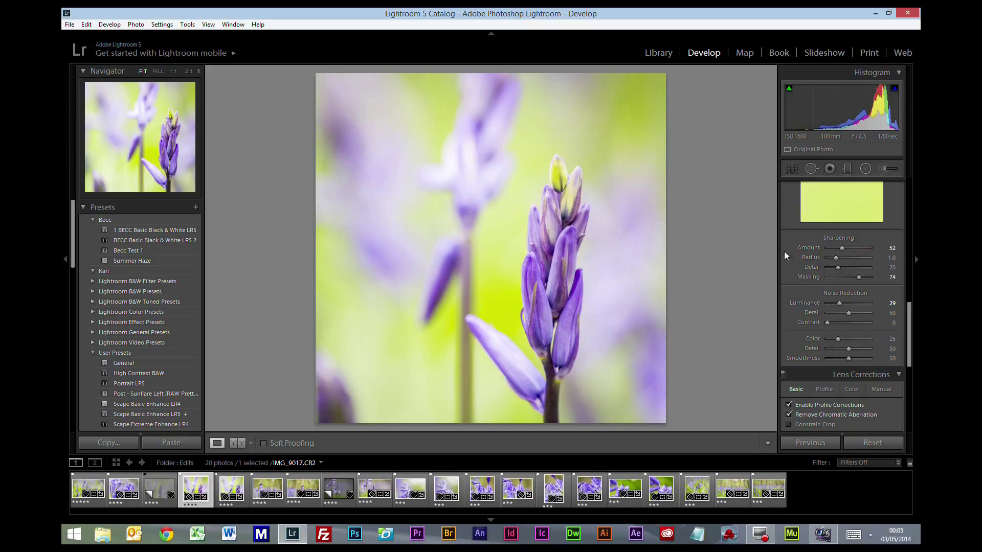
{"action": "mouse_move", "coordinate": [631, 296]}
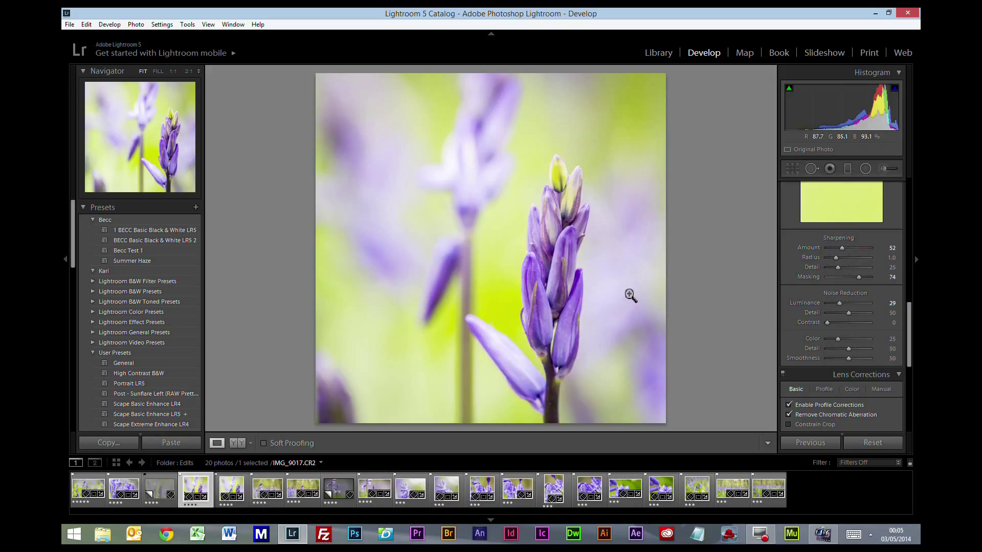